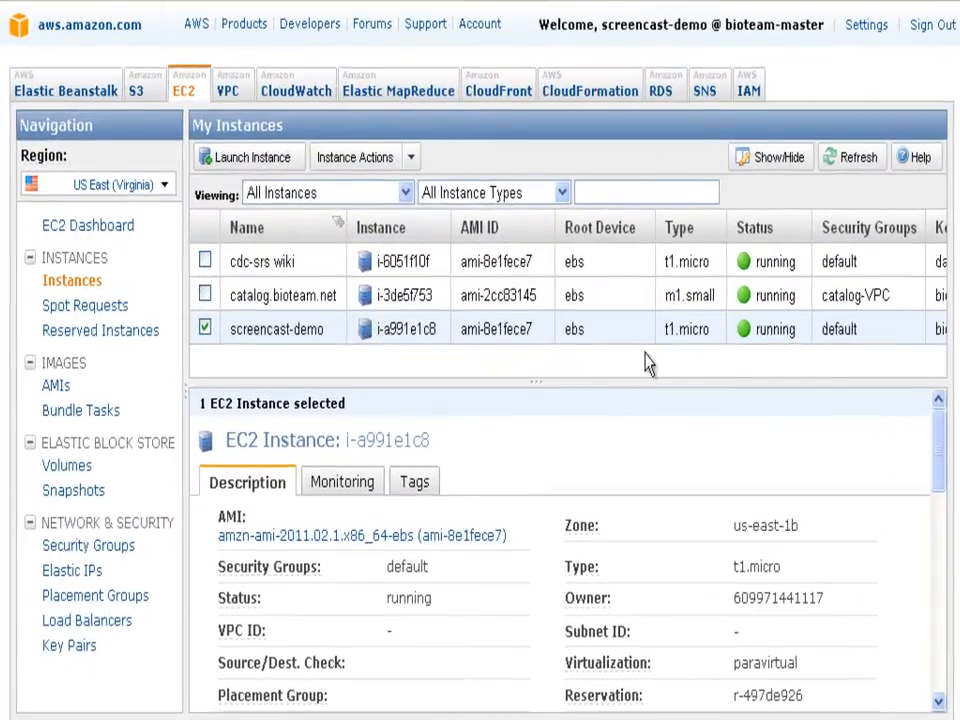
mouse_move(620, 348)
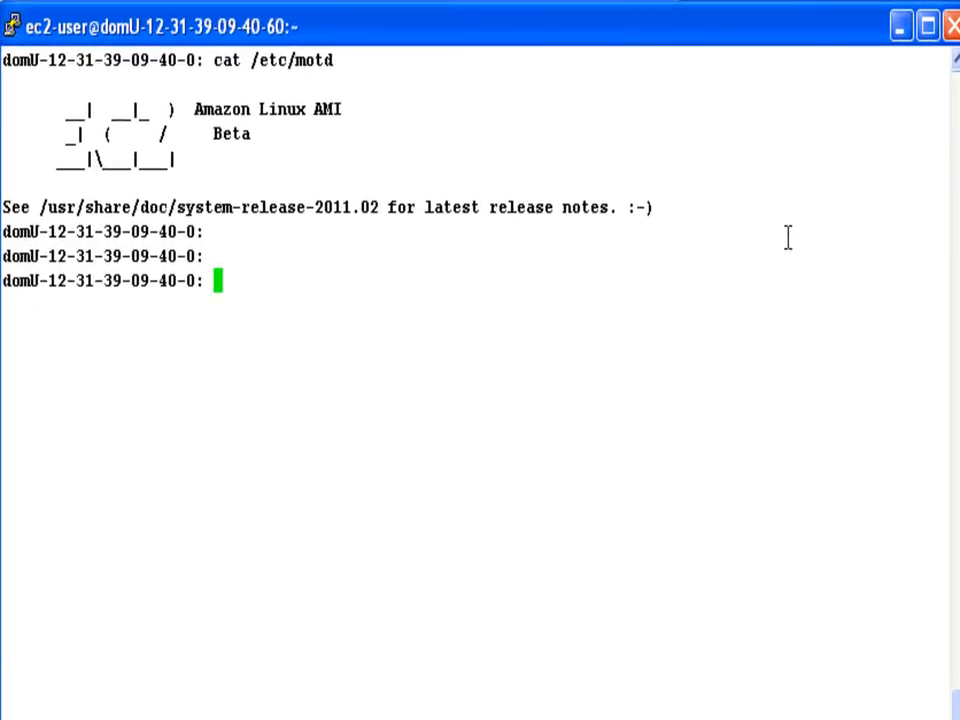
Step: Set the shell prompt to '<client>:' via export PS1
type("export PS")
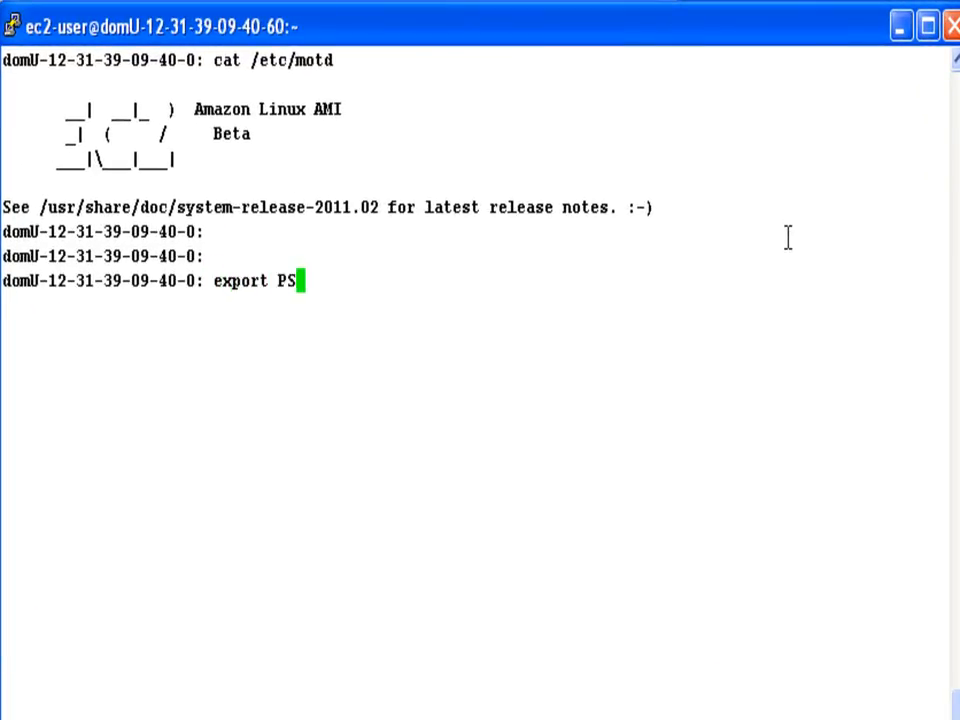
type("1=")
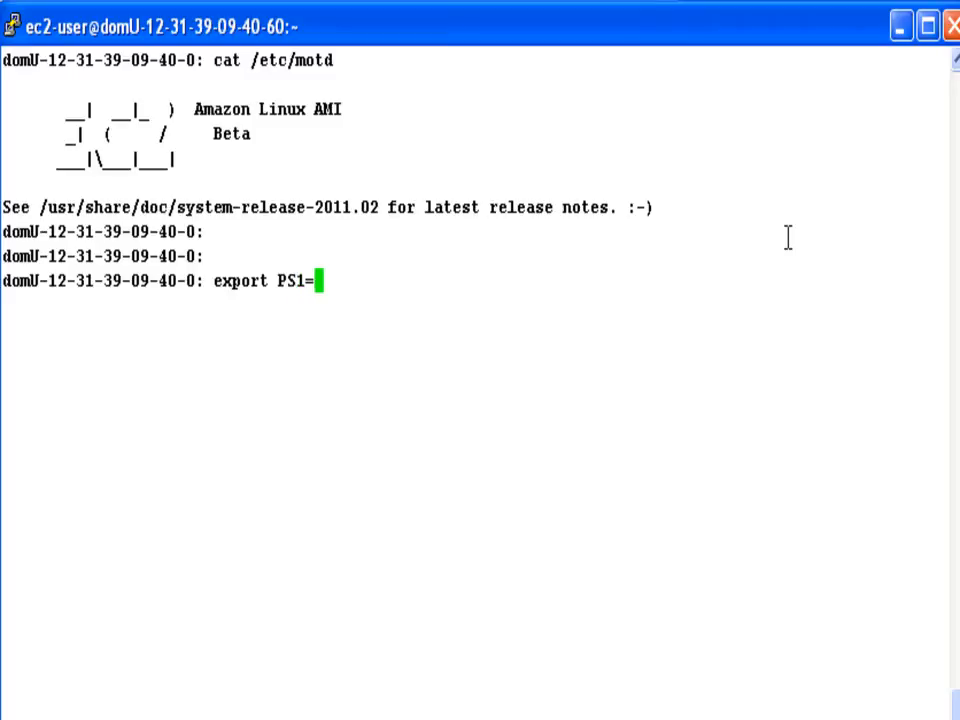
type("\"<clien")
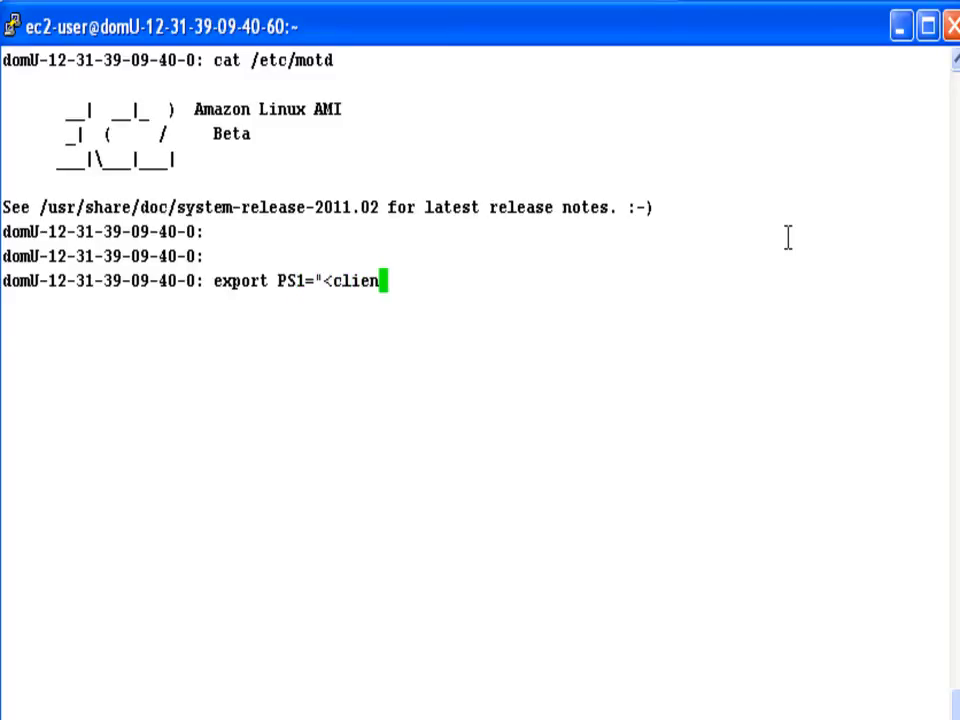
type("t>:")
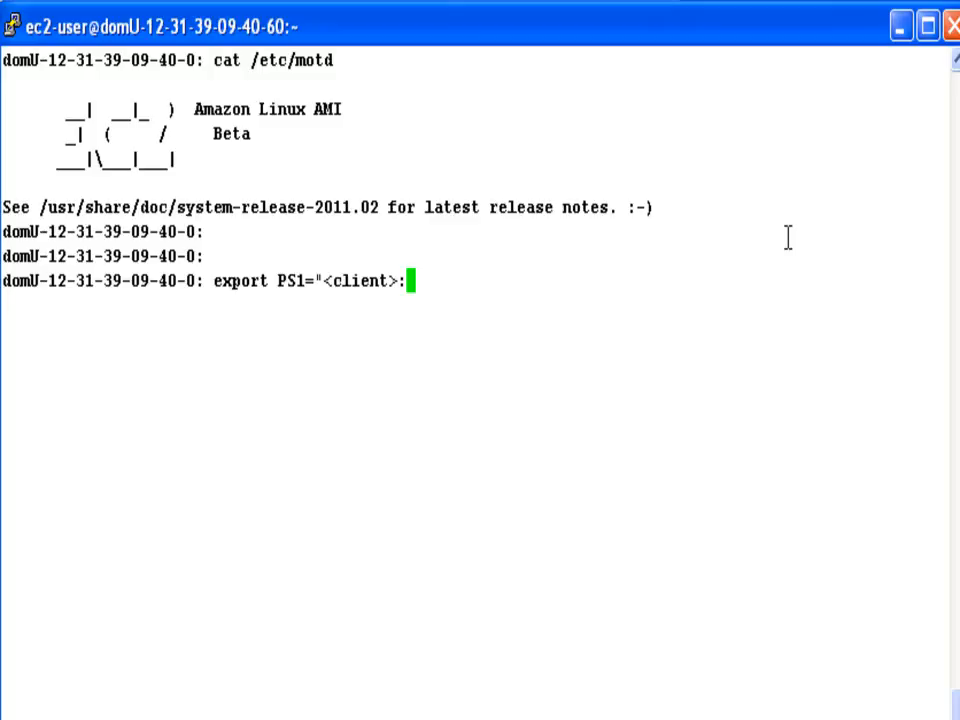
key("Return")
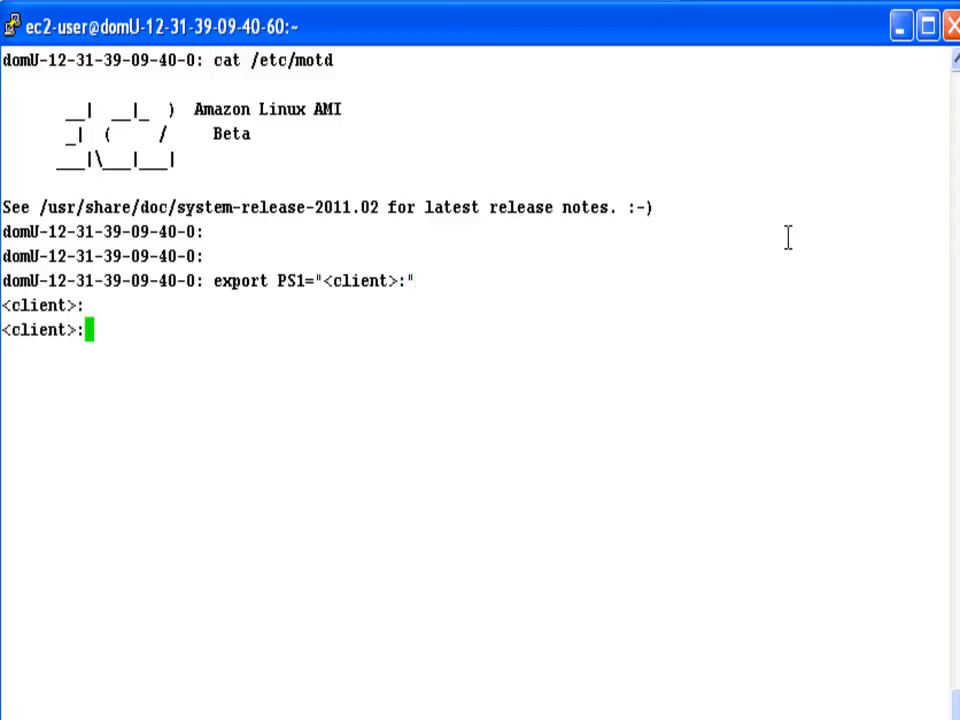
Step: Install gcc, emacs and python-devel with sudo yum, confirming with y
type("sudo")
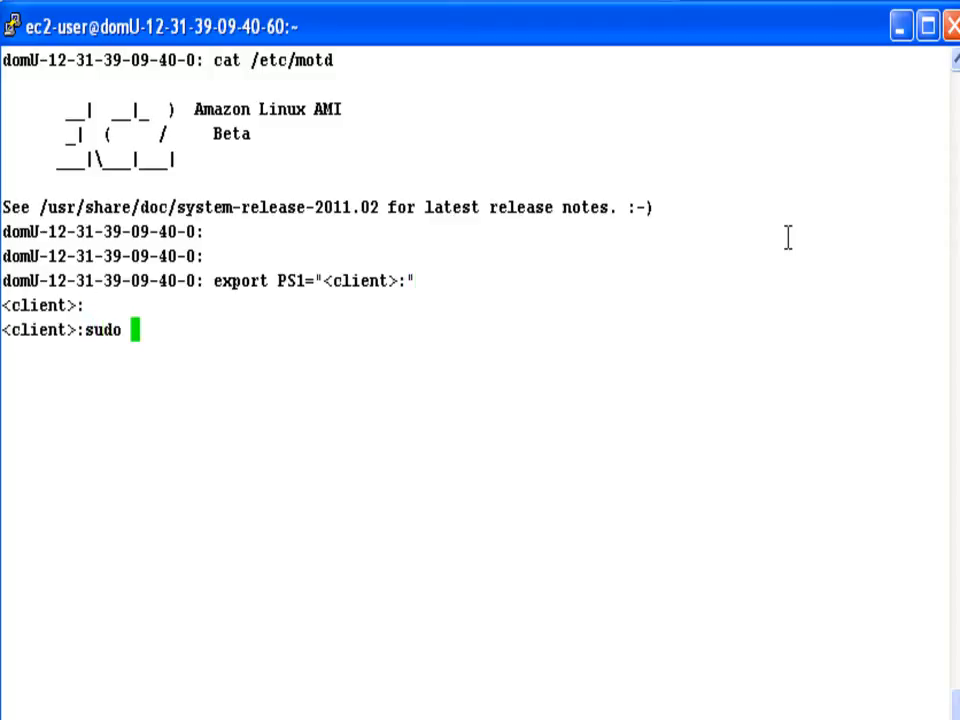
type("yum ins")
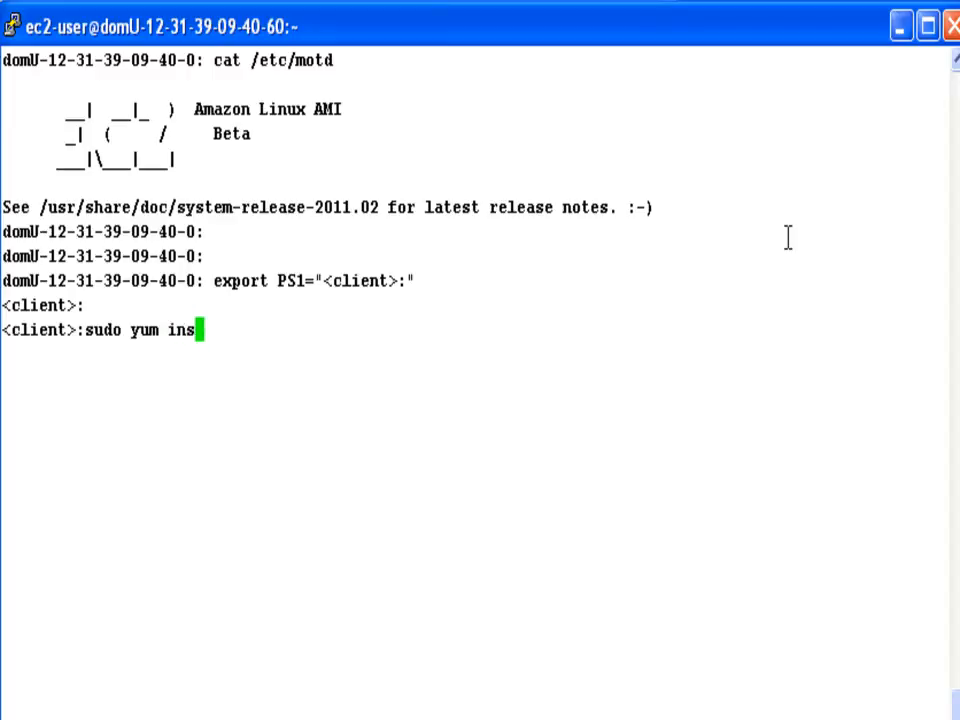
type("tall gcc ema")
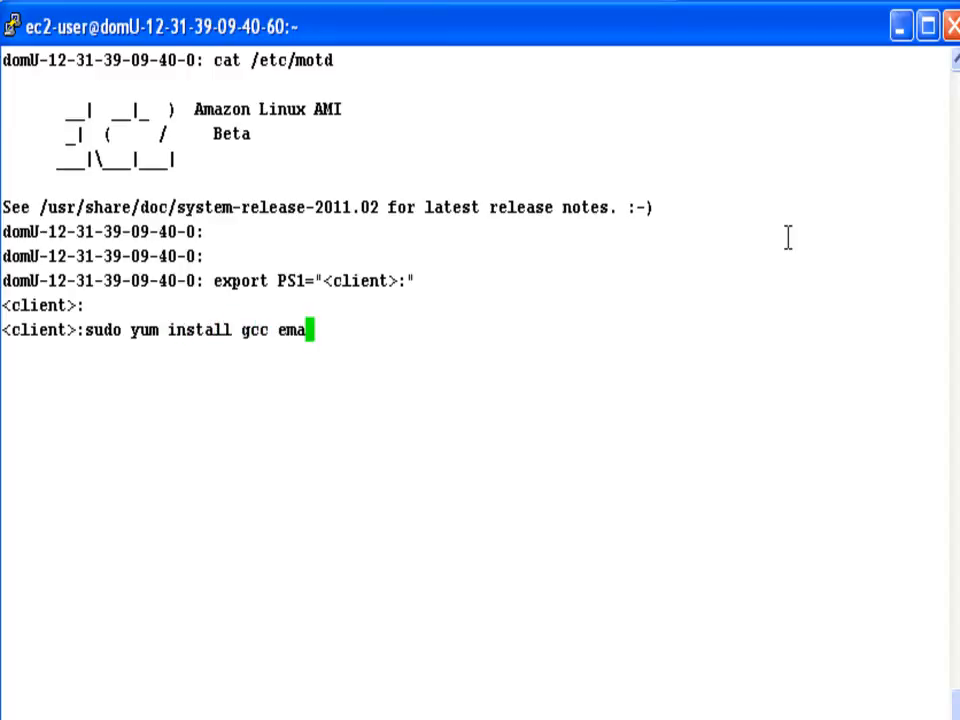
type("cs python-d")
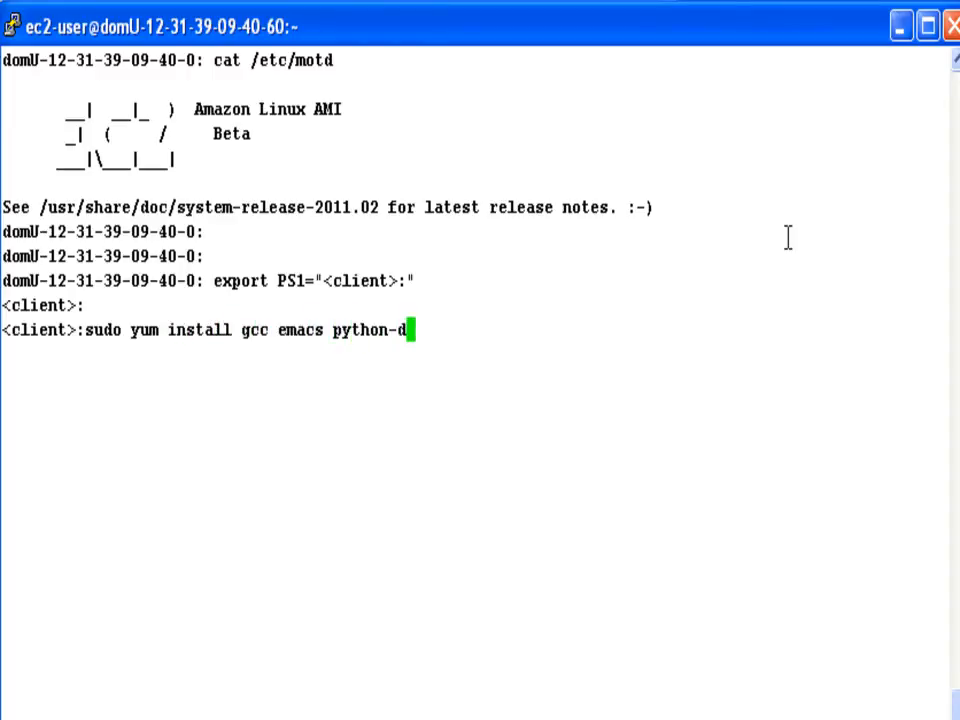
key("Return")
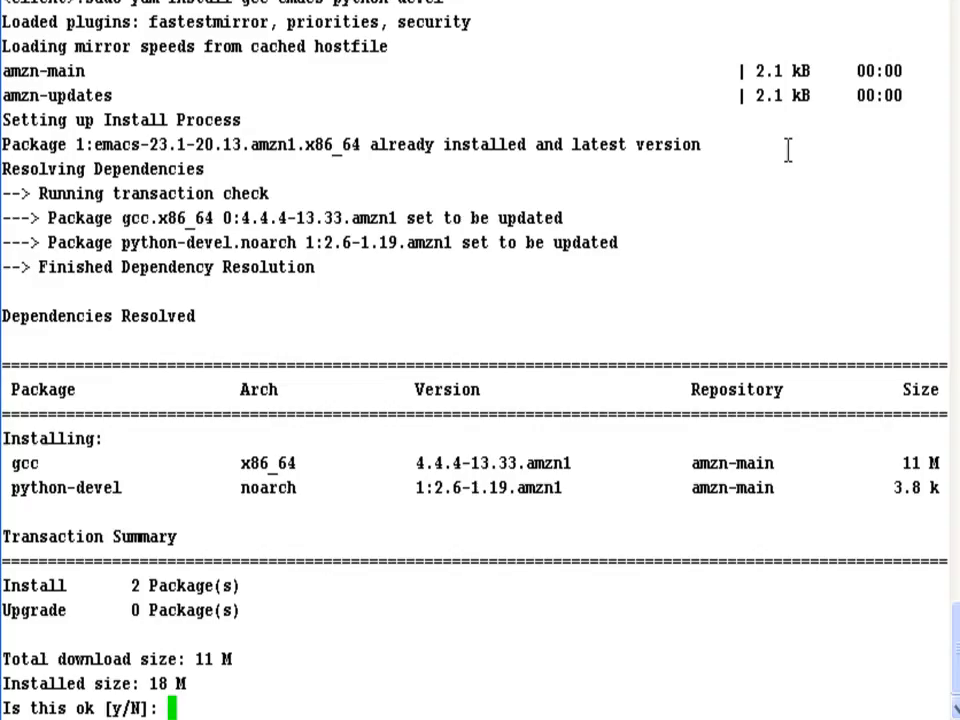
type("y")
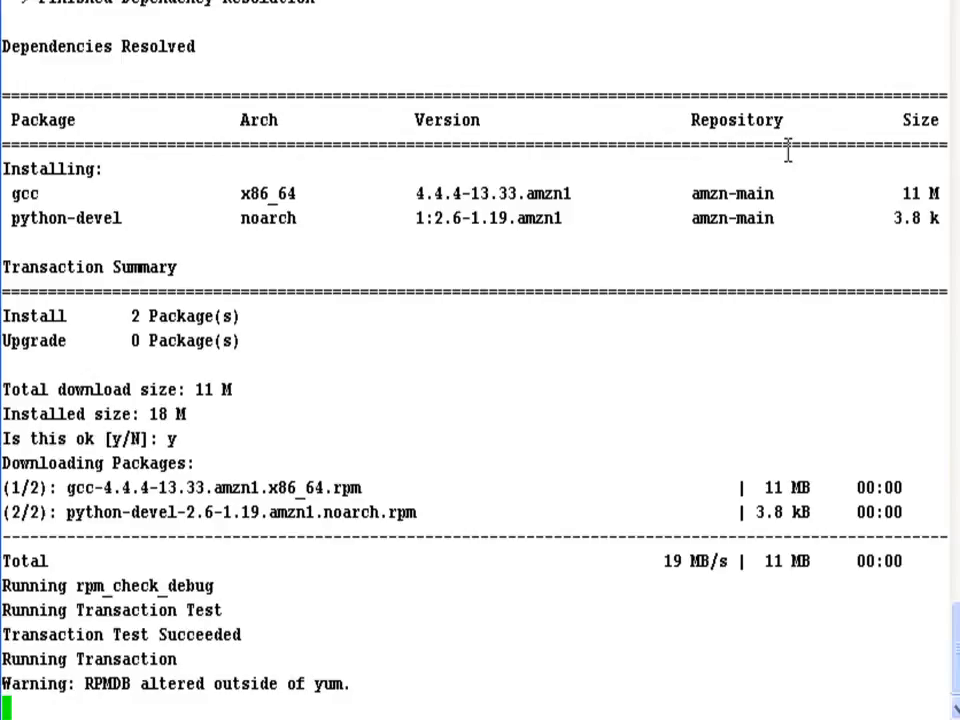
scroll("down", 3)
type("sudo eas")
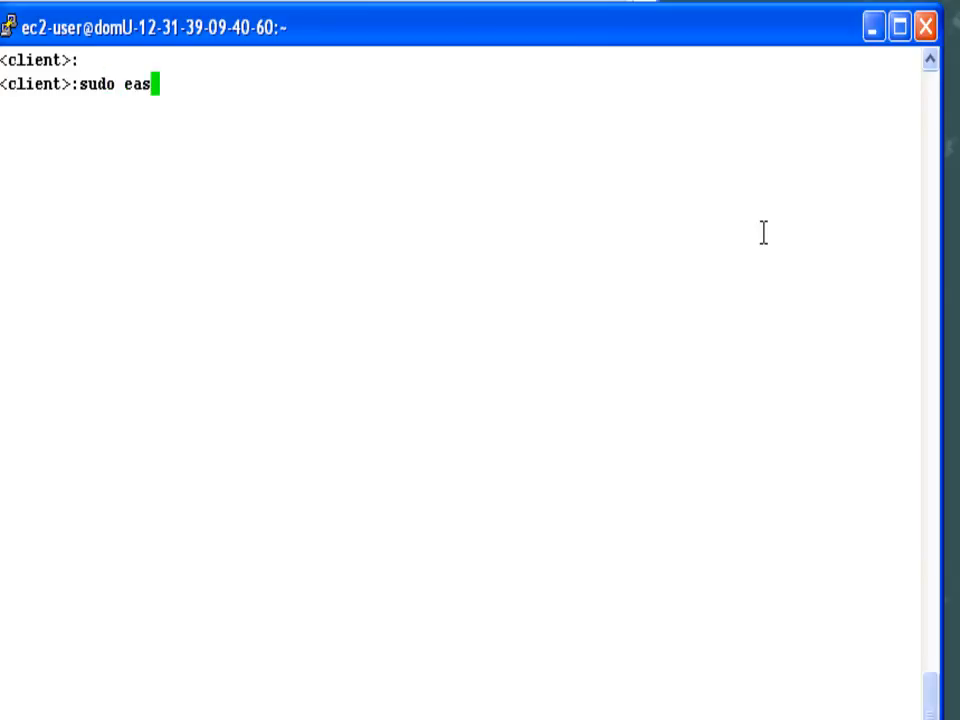
Step: Install StarCluster and its dependencies with sudo easy_install StarCluster
type("y_i")
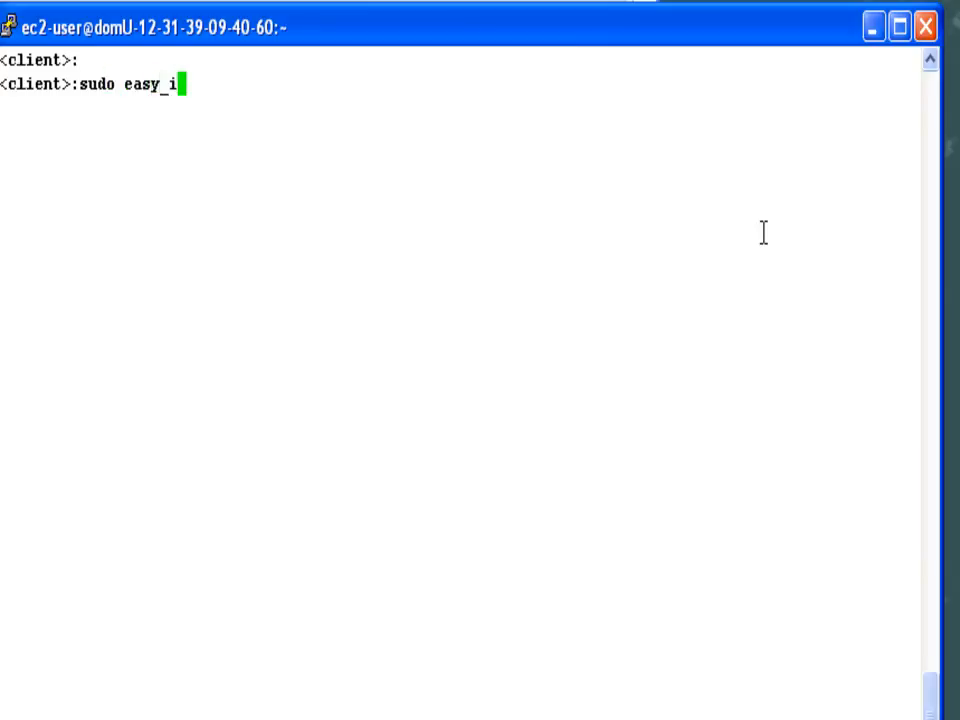
type("nstall StarCluster")
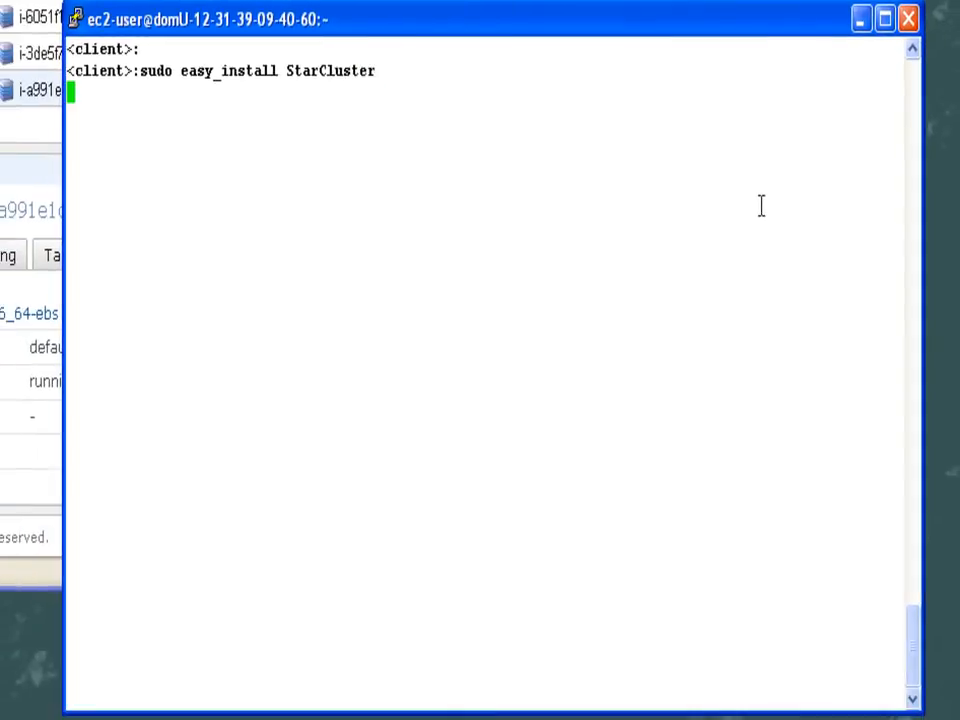
key("Return")
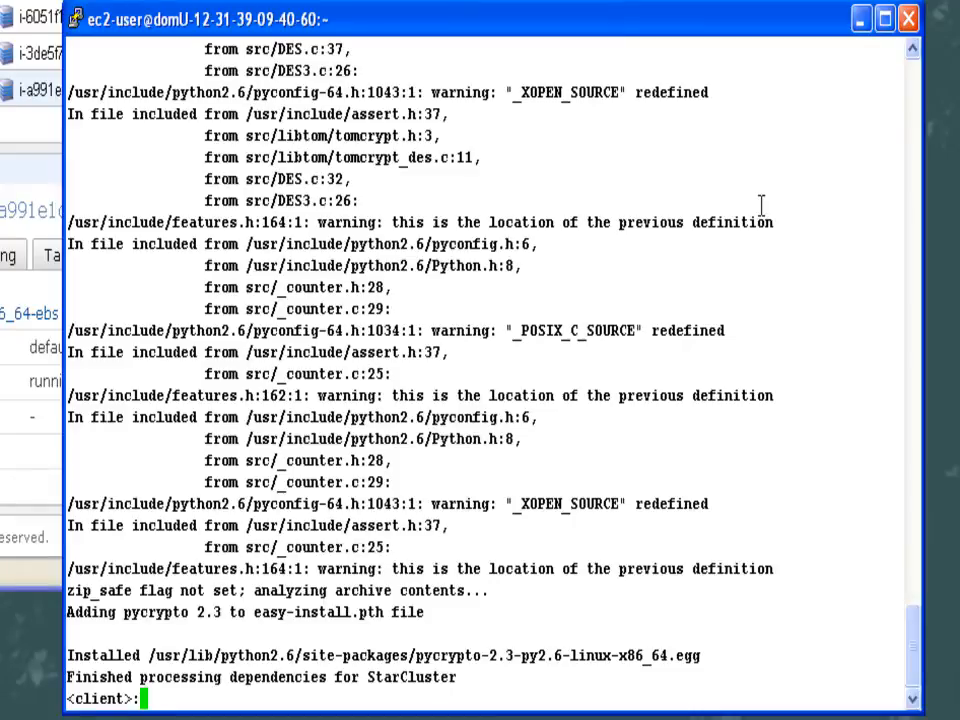
left_click(884, 18)
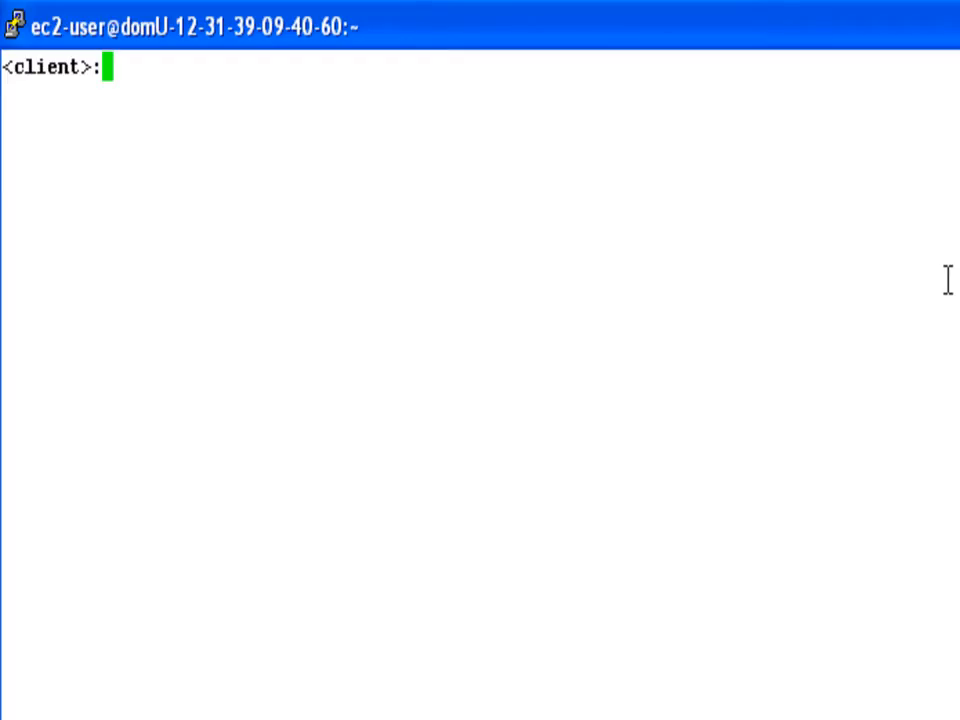
Step: Write the StarCluster config template, list ~/.starcluster and copy IAM-credentials.txt and starcluster-demo.pem names
type("starcluster help")
type("2")
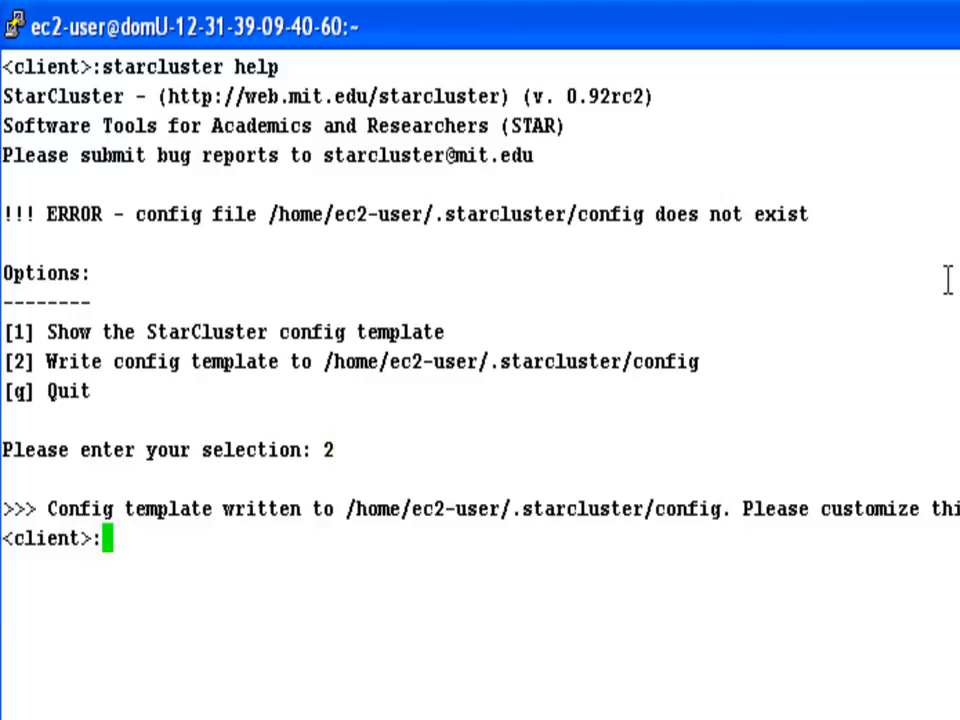
type("ls")
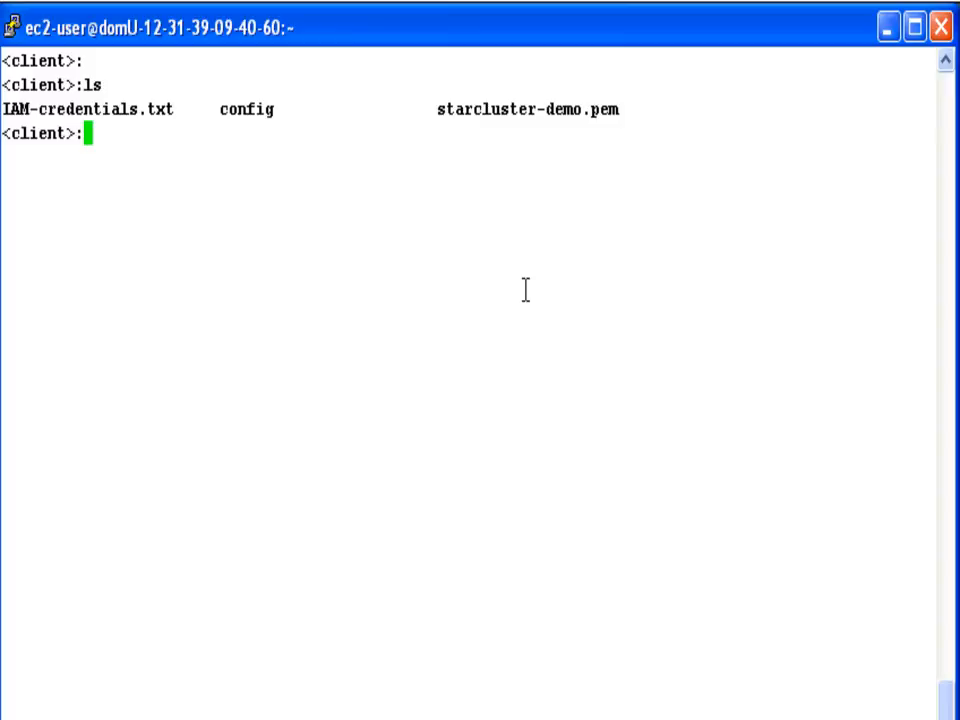
mouse_move(164, 124)
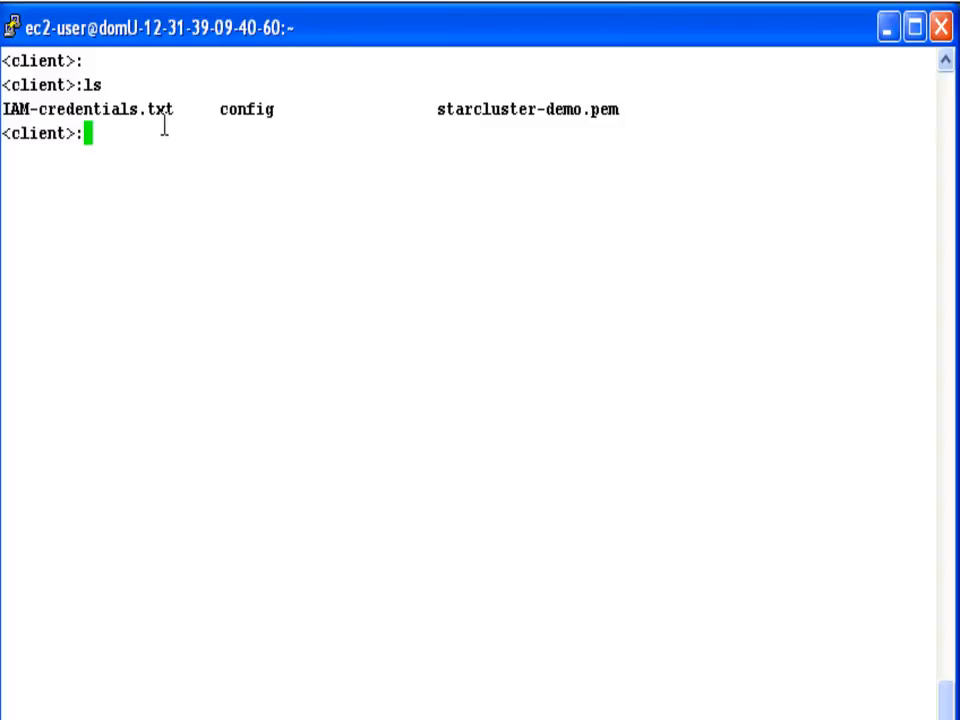
double_click(88, 108)
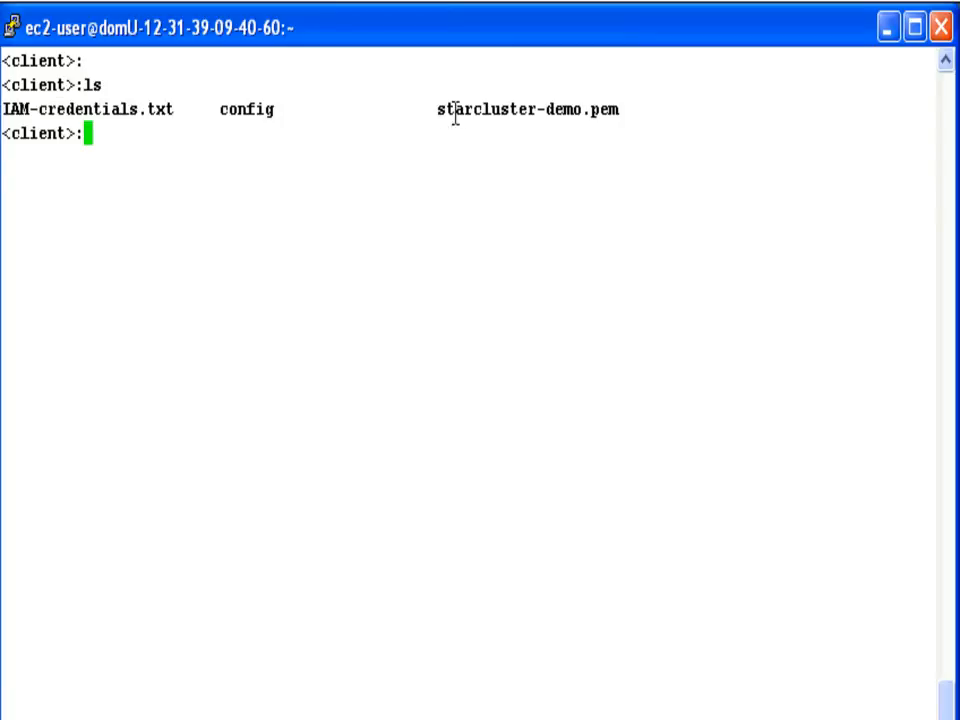
double_click(528, 108)
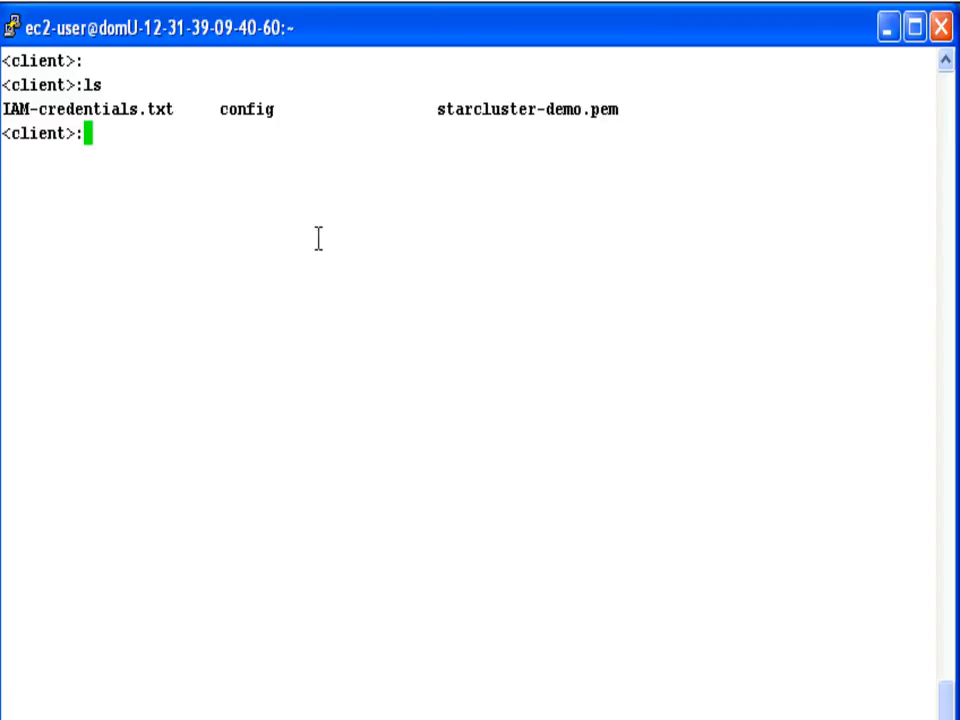
key("Return")
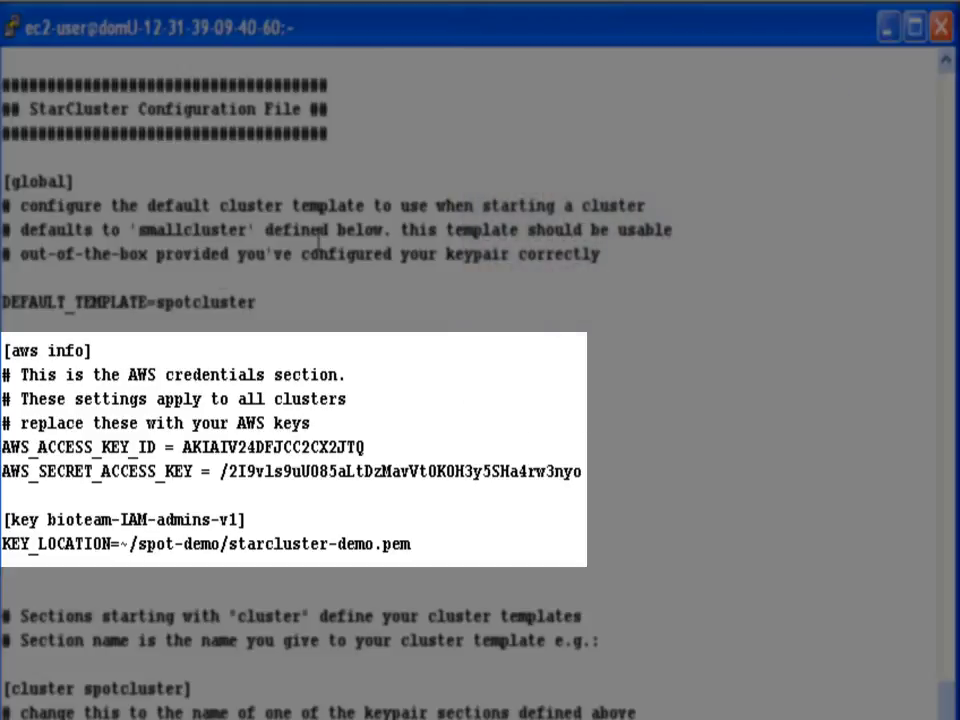
Step: Review the config's AWS credentials, keypair and spotcluster template sections
double_click(78, 448)
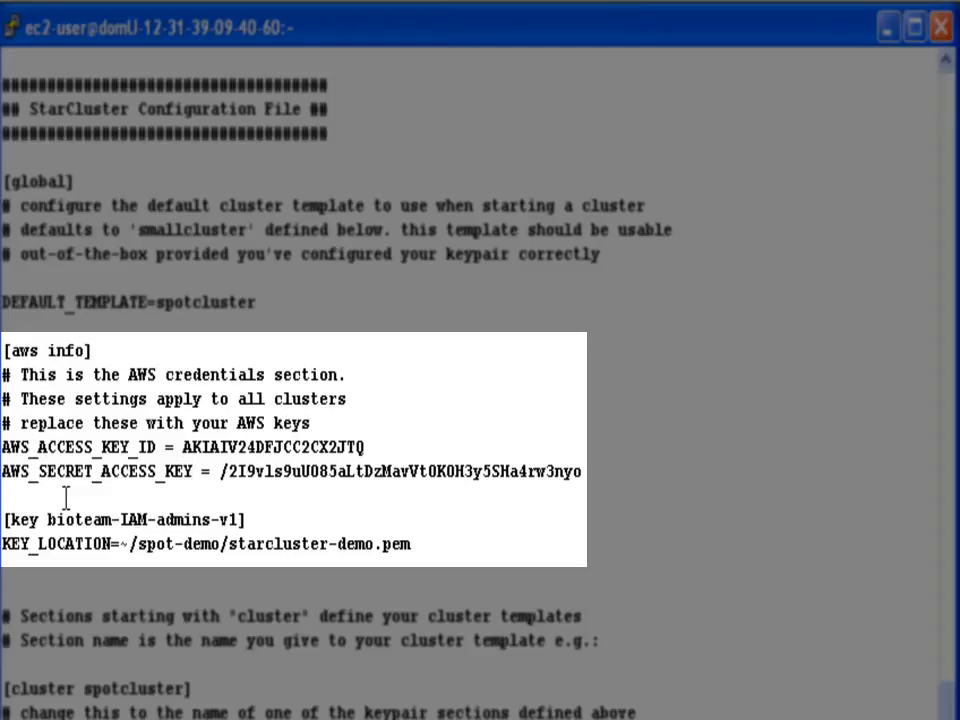
scroll("down", 3)
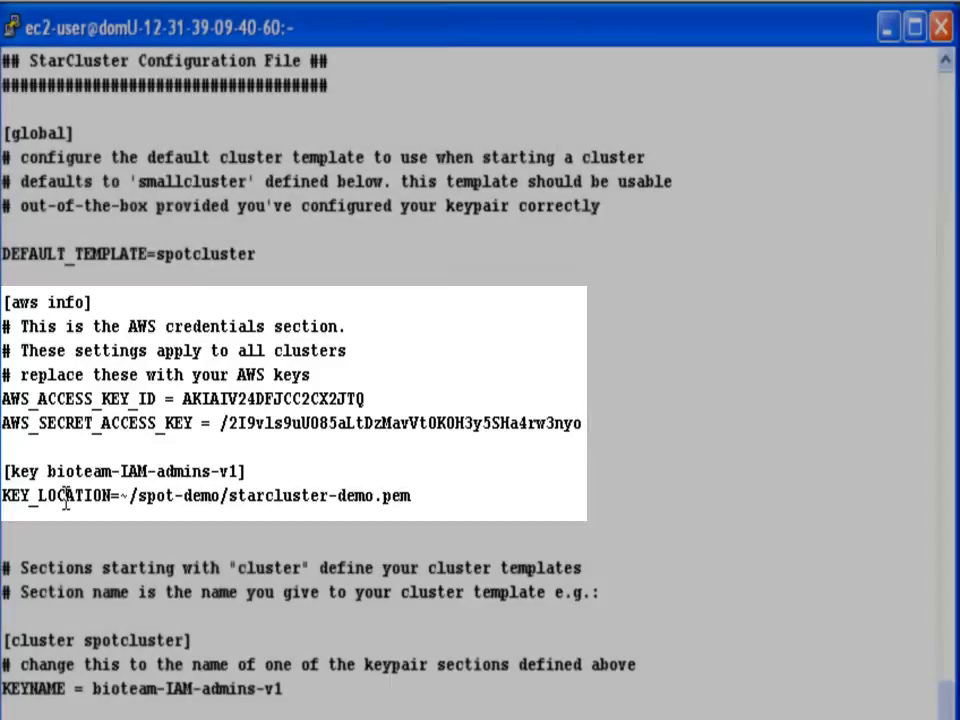
scroll("down", 3)
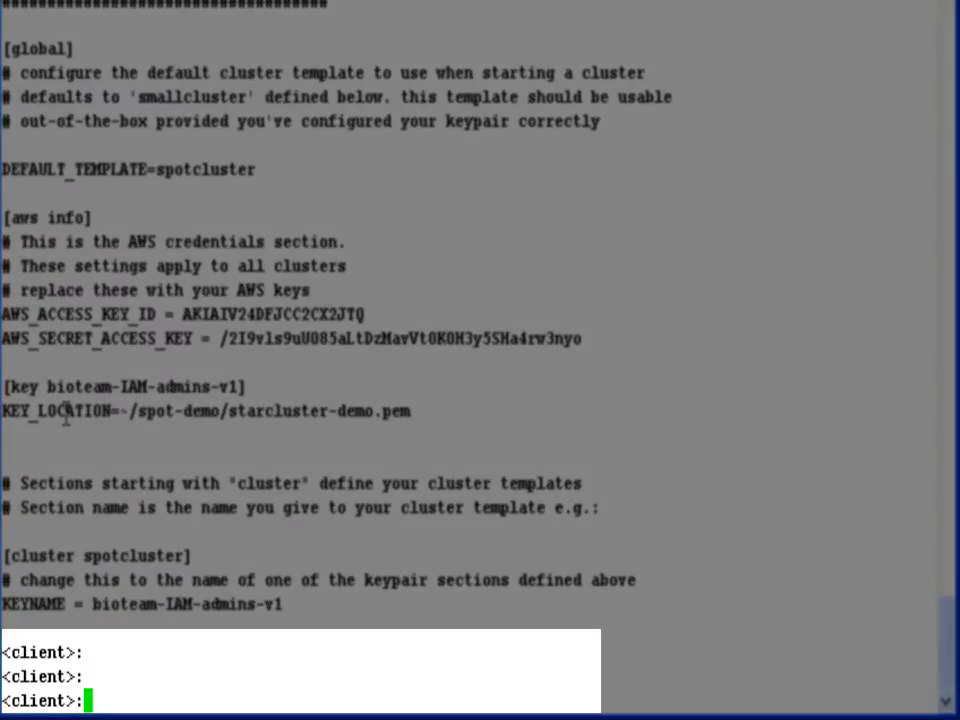
Step: Query 30 days of m1.xlarge spot price history with starcluster spothistory
type("starcluster spothistory m1")
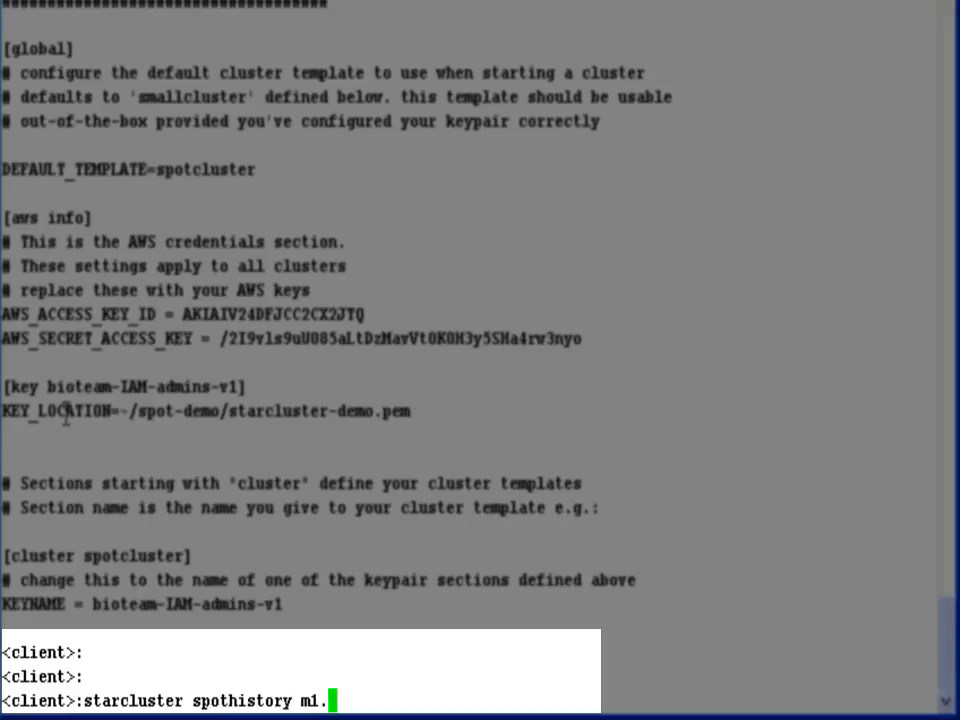
type(".xlarge")
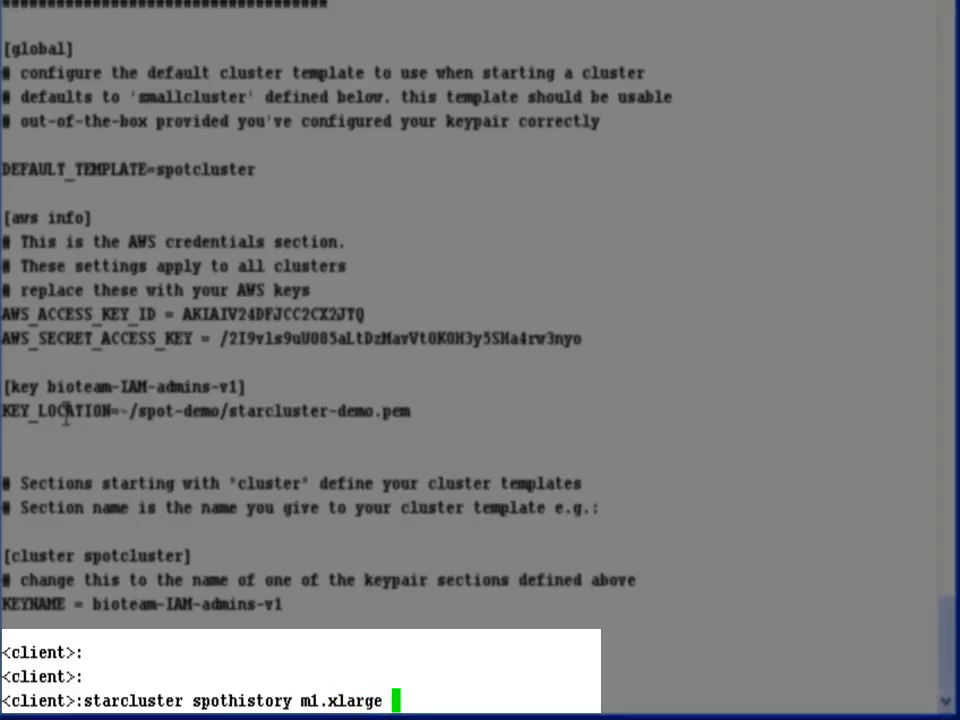
type("-d 30")
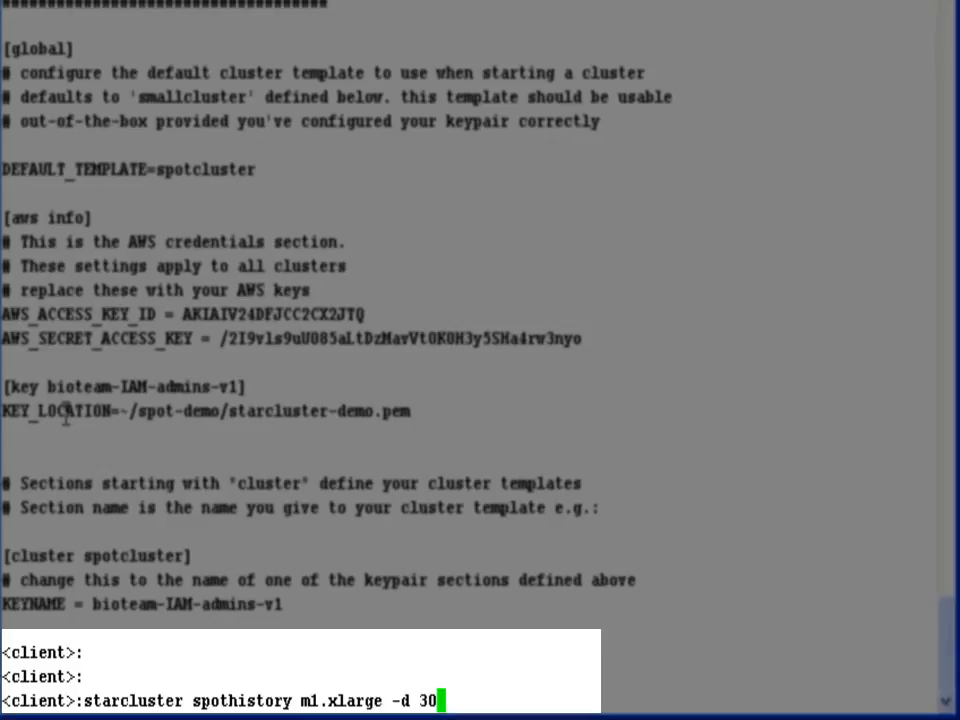
key("Return")
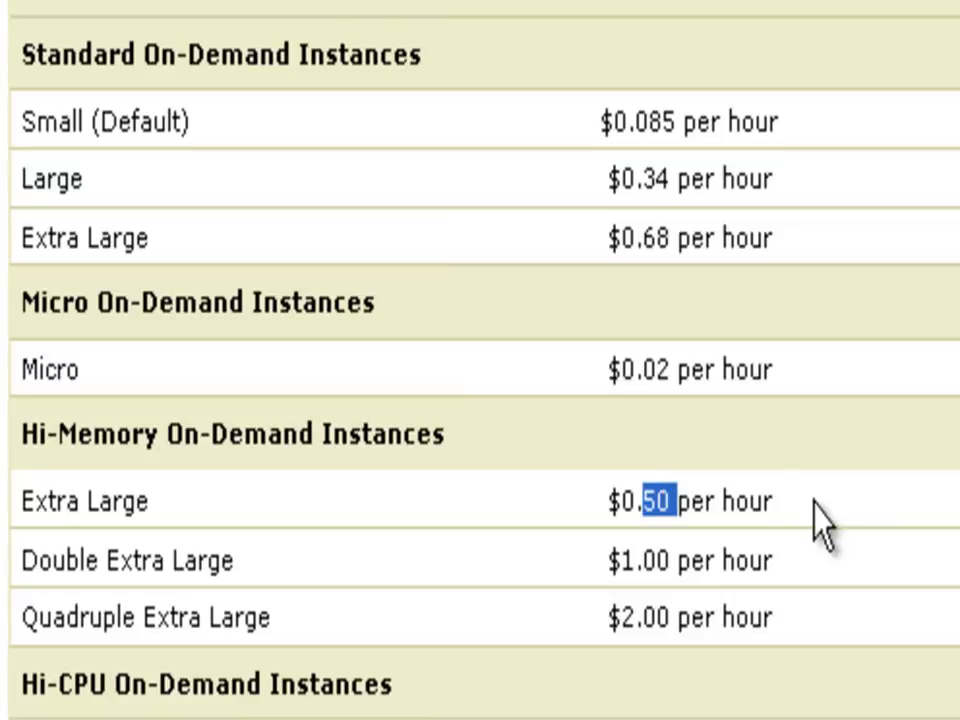
mouse_move(800, 476)
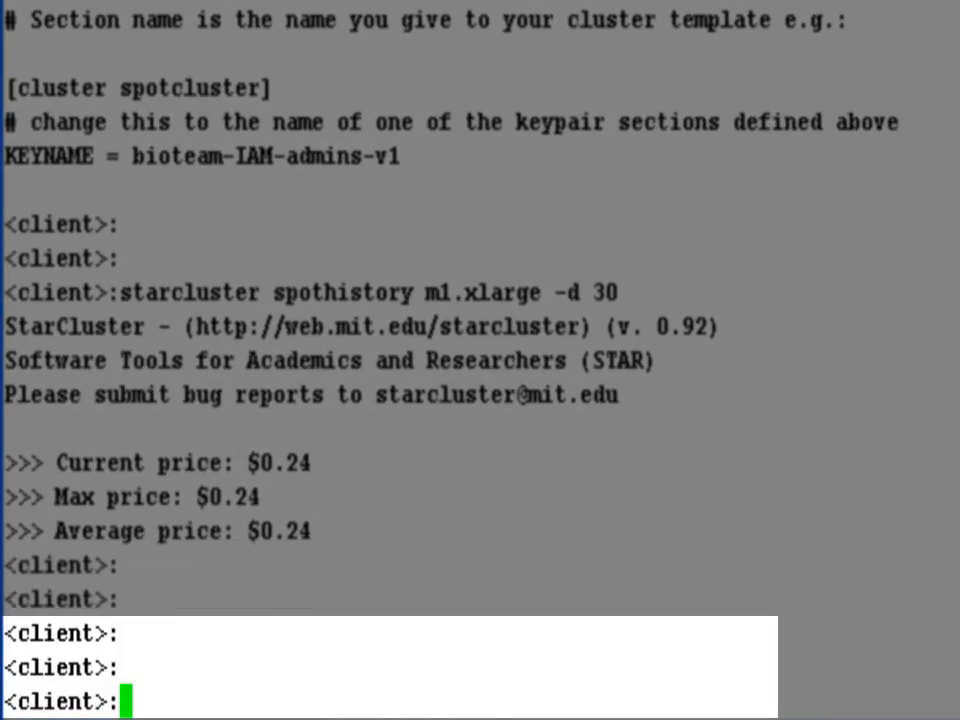
Step: Launch the spotcluster cluster with a spot bid of 0.25
type("starcluster s")
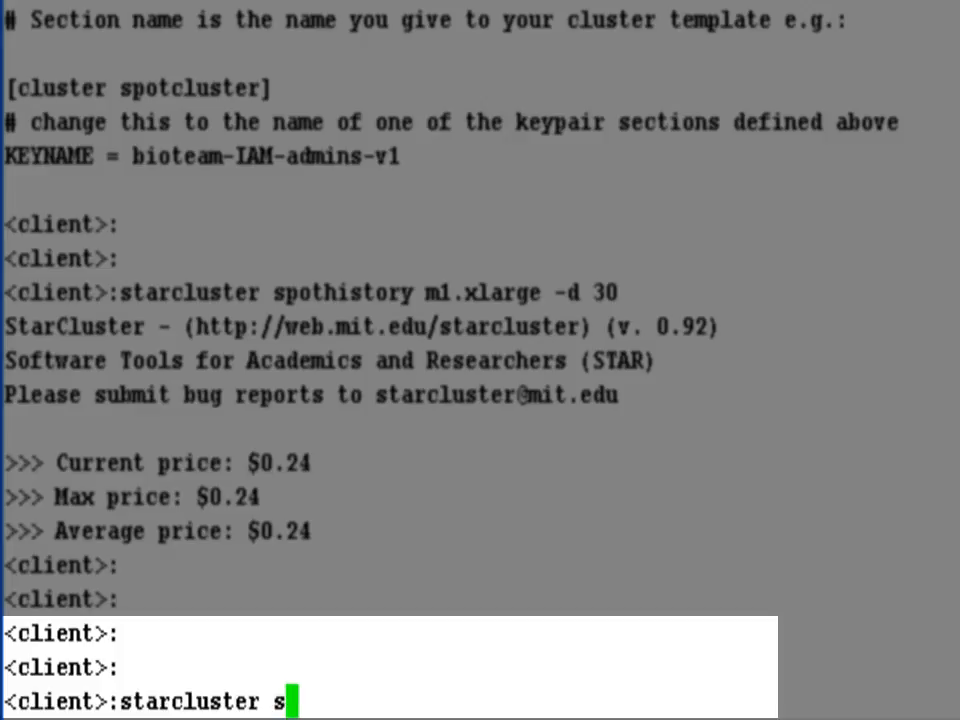
type("tart spot")
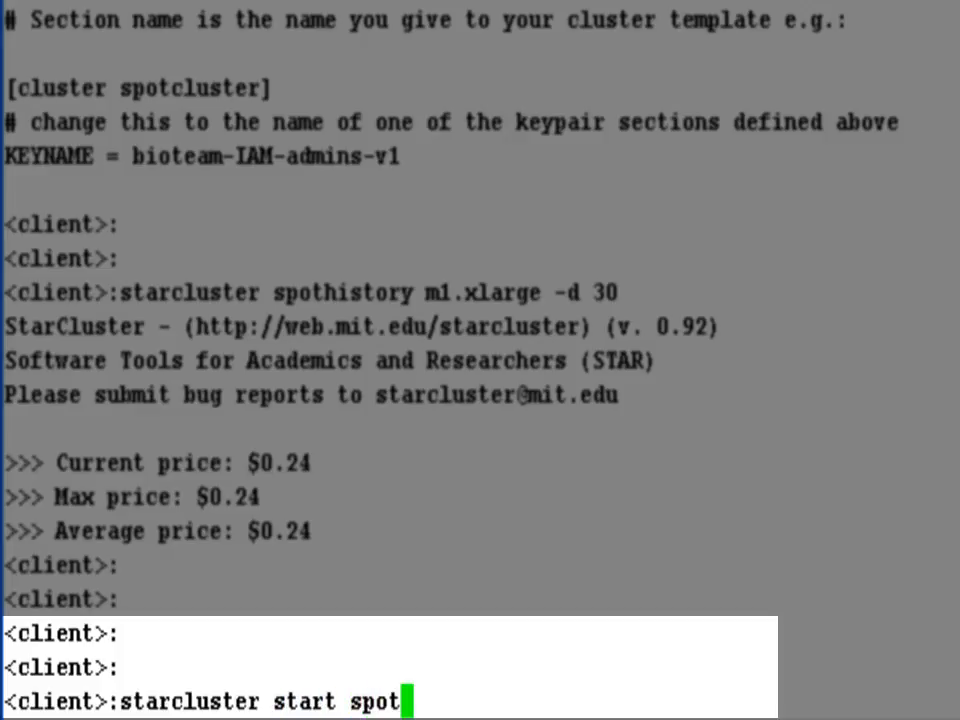
type("cluster --")
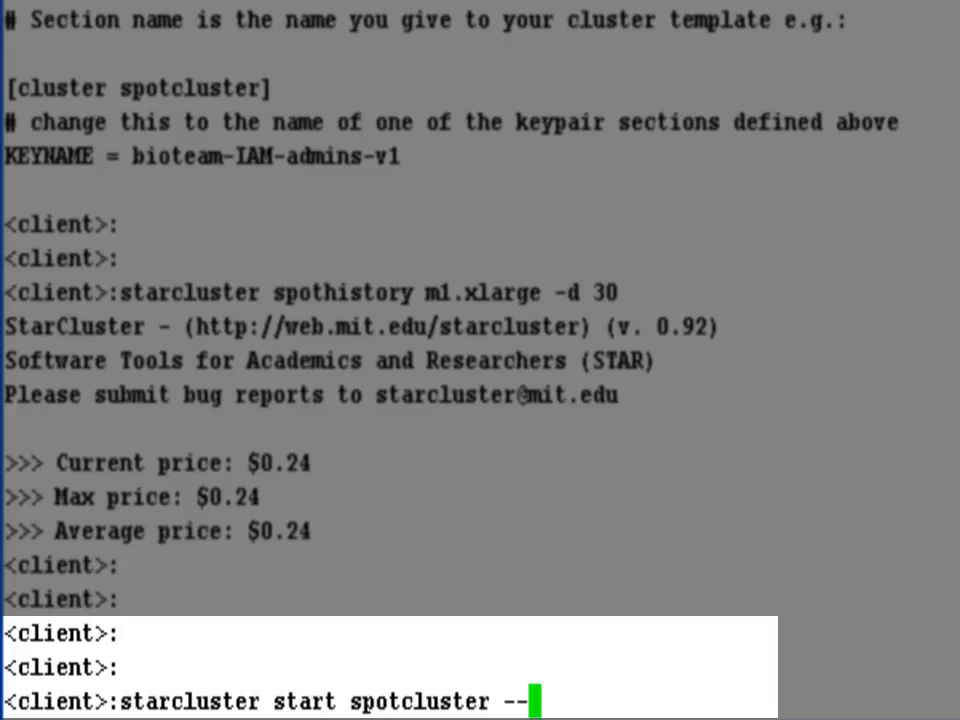
type("bid")
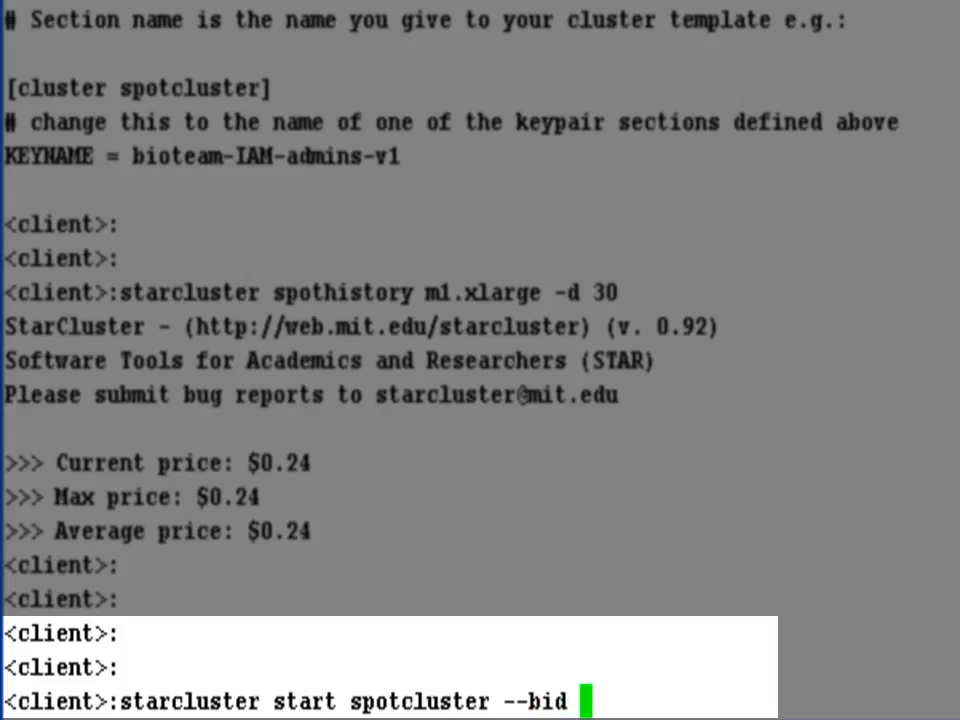
type("0.25")
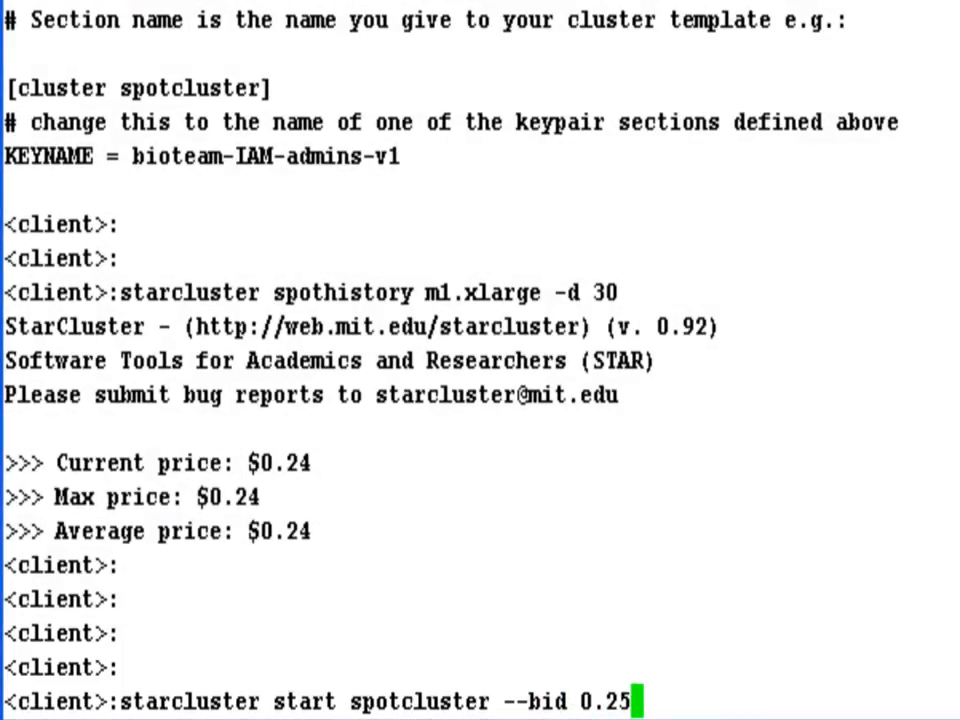
key("Return")
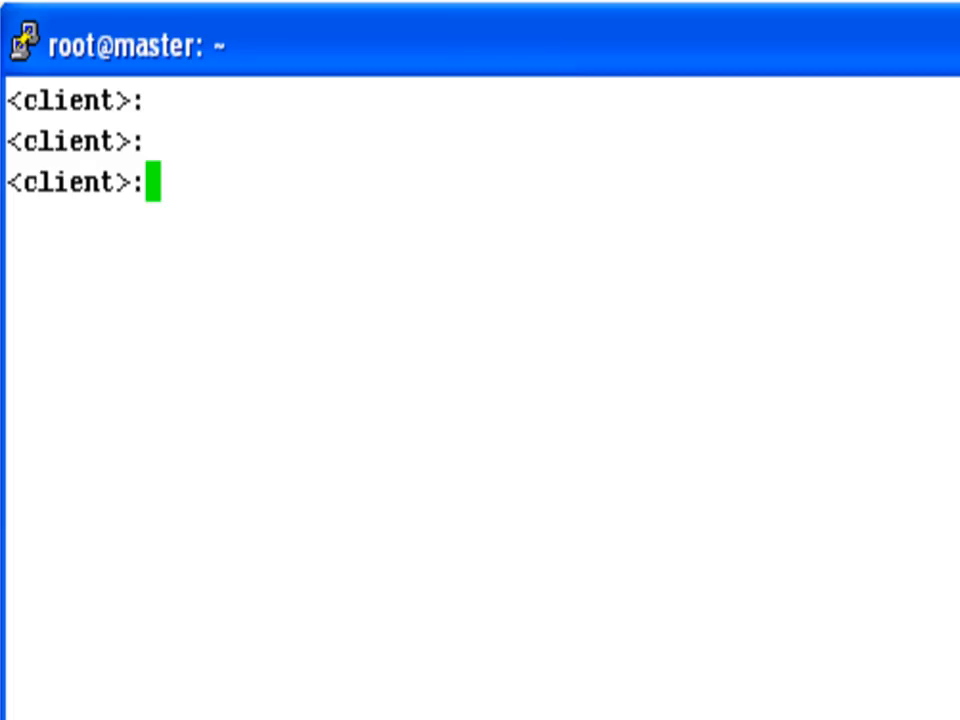
Step: Log in to the spotcluster master node as root via starcluster sshmaster
type("starcluster")
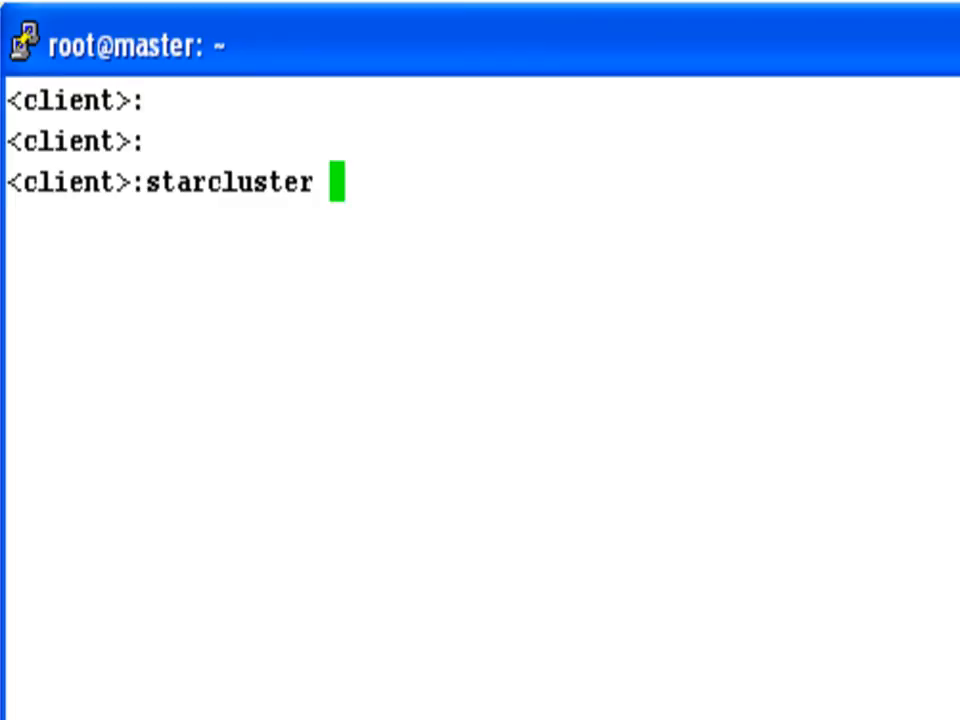
type("sshmaster spotcluster")
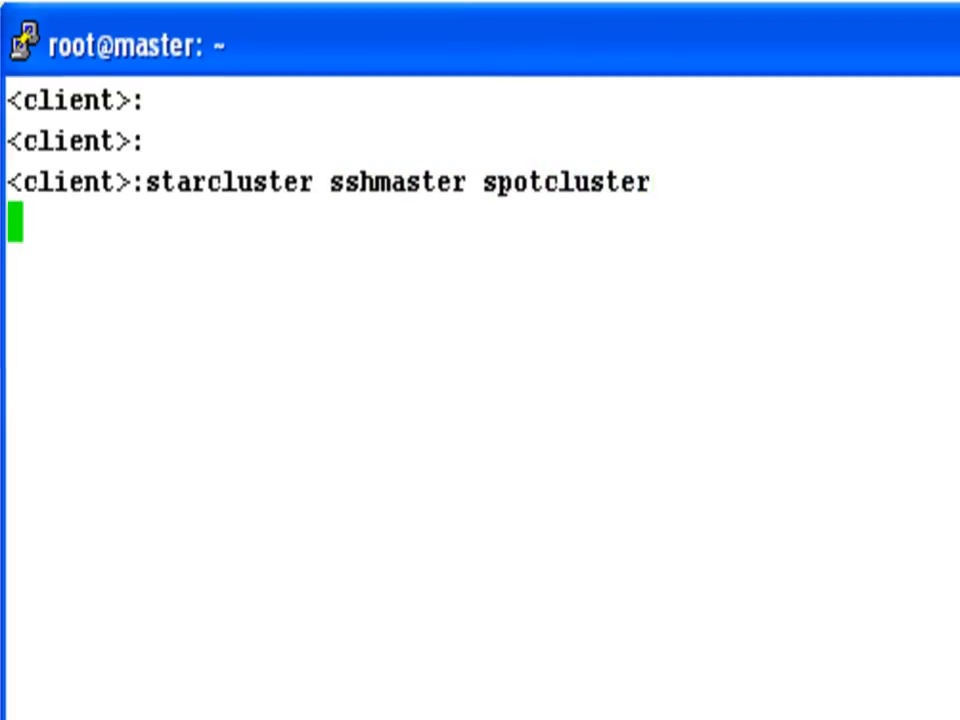
key("Return")
type("qstat -f")
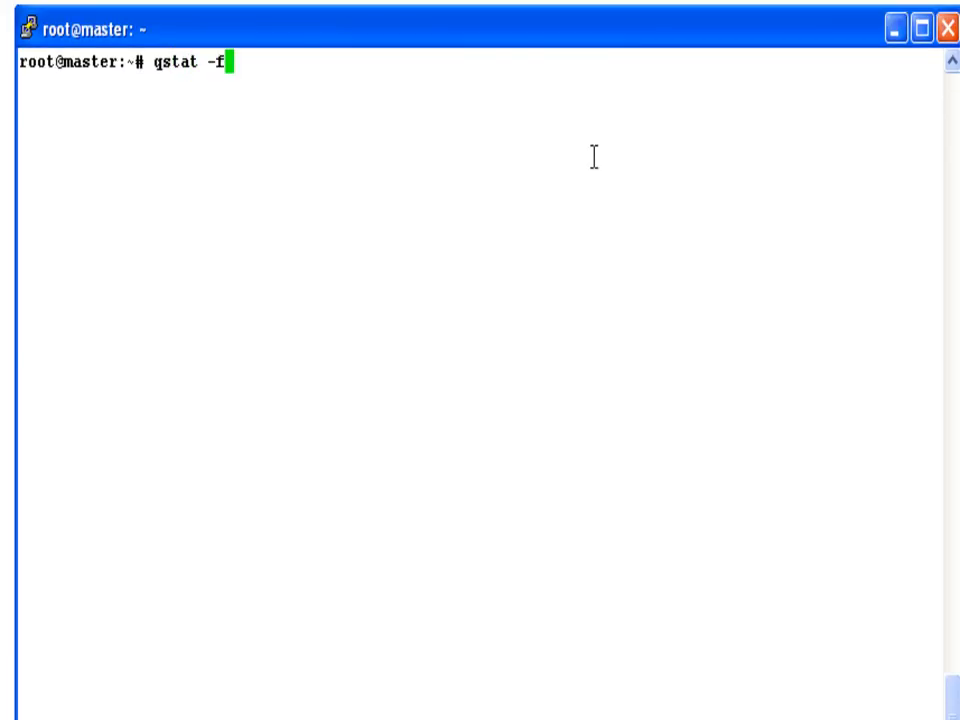
Step: List the Grid Engine queues on master and node001–node004, then the qhost overview
key("Return")
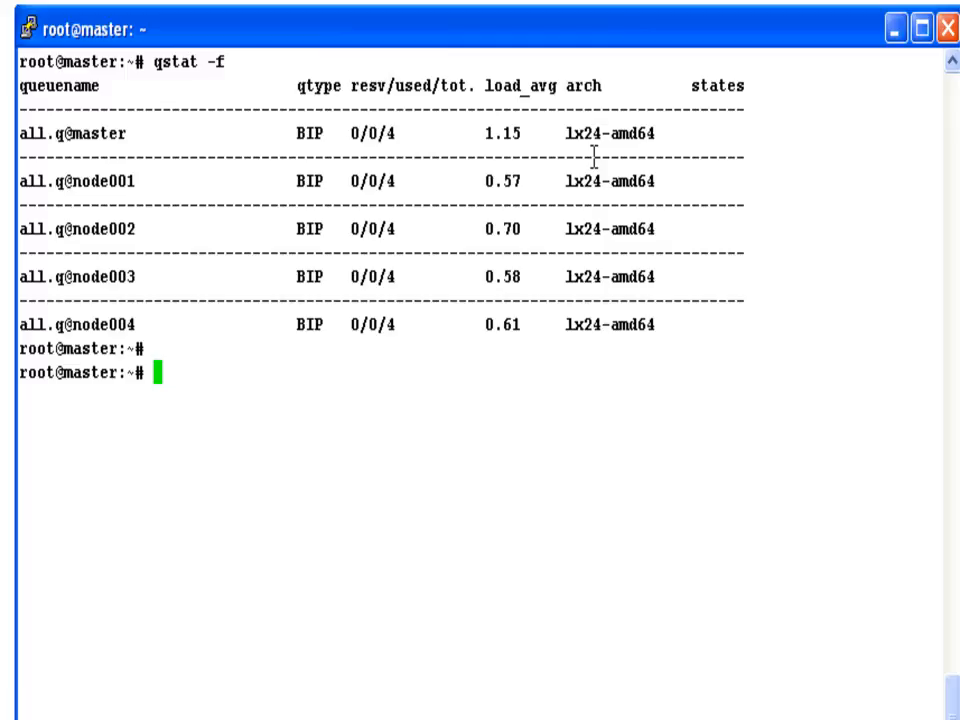
type("qhost")
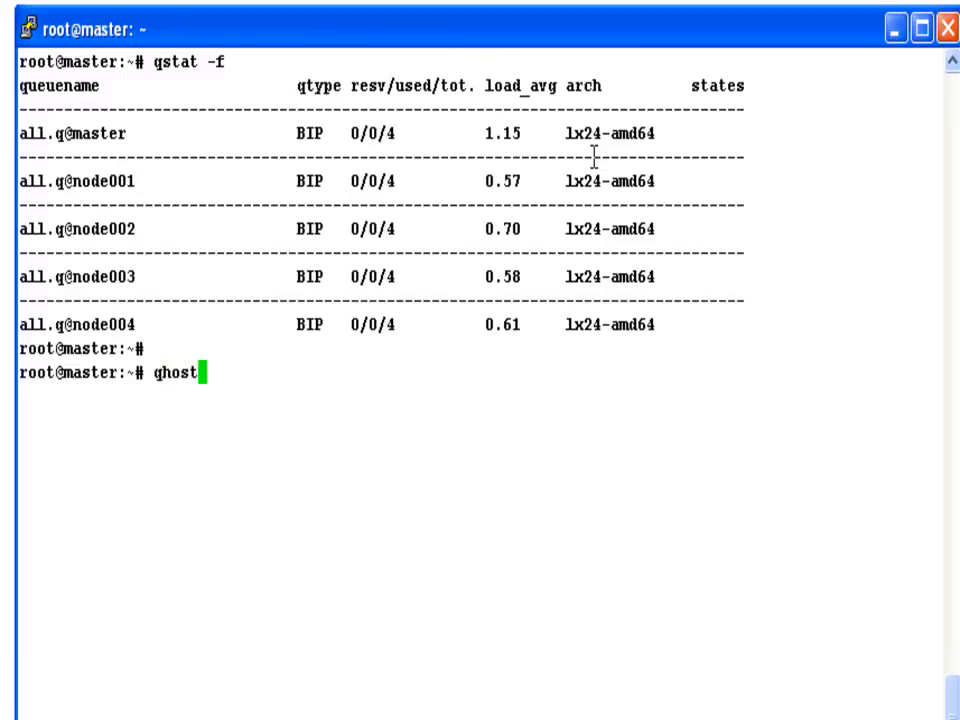
key("Return")
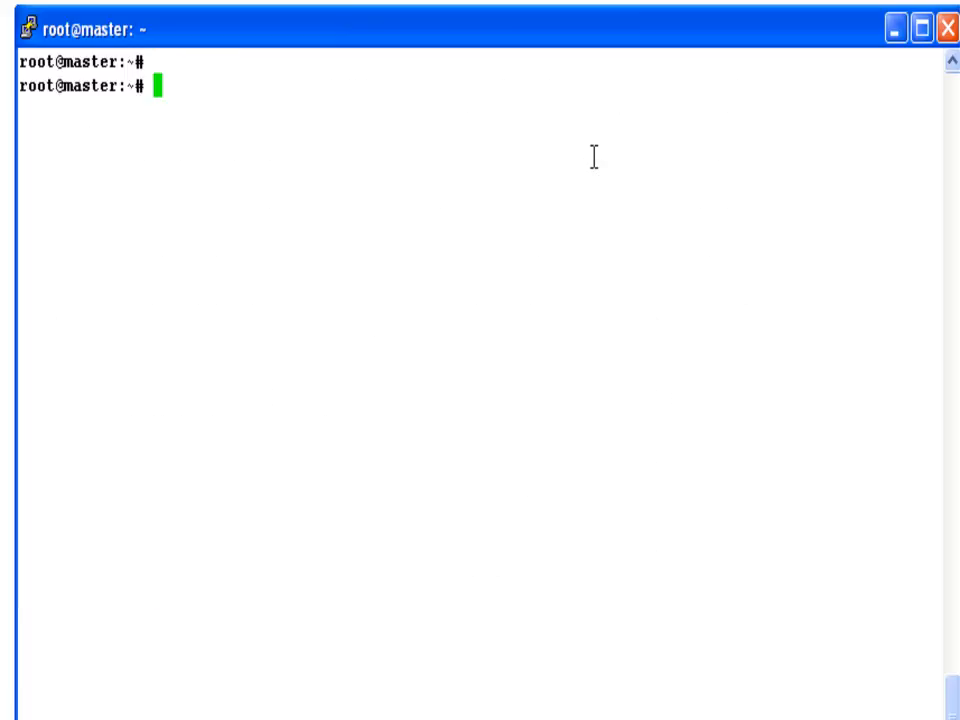
Step: Run qrsh /bin/hostname repeatedly, returning node001 and node003 from different nodes
type("g")
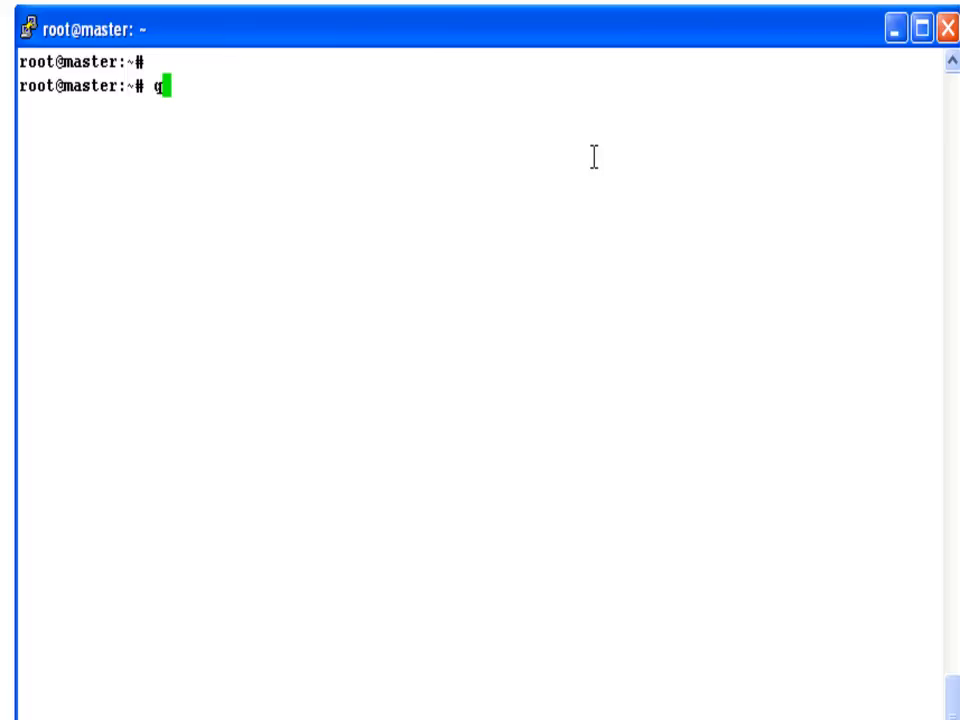
type("rsh /")
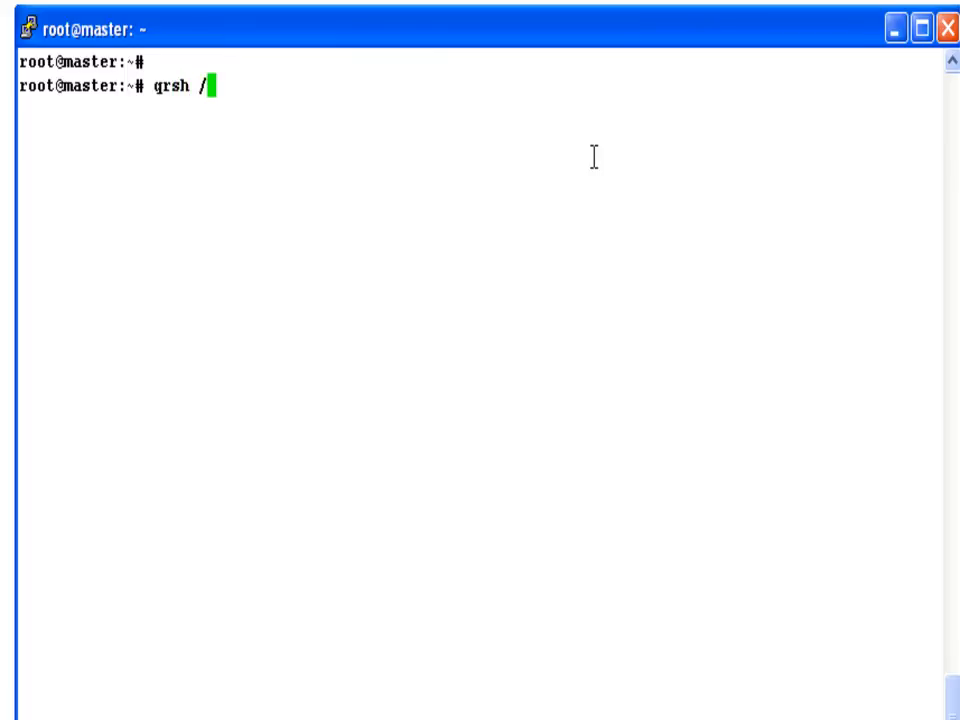
type("bin/hostname")
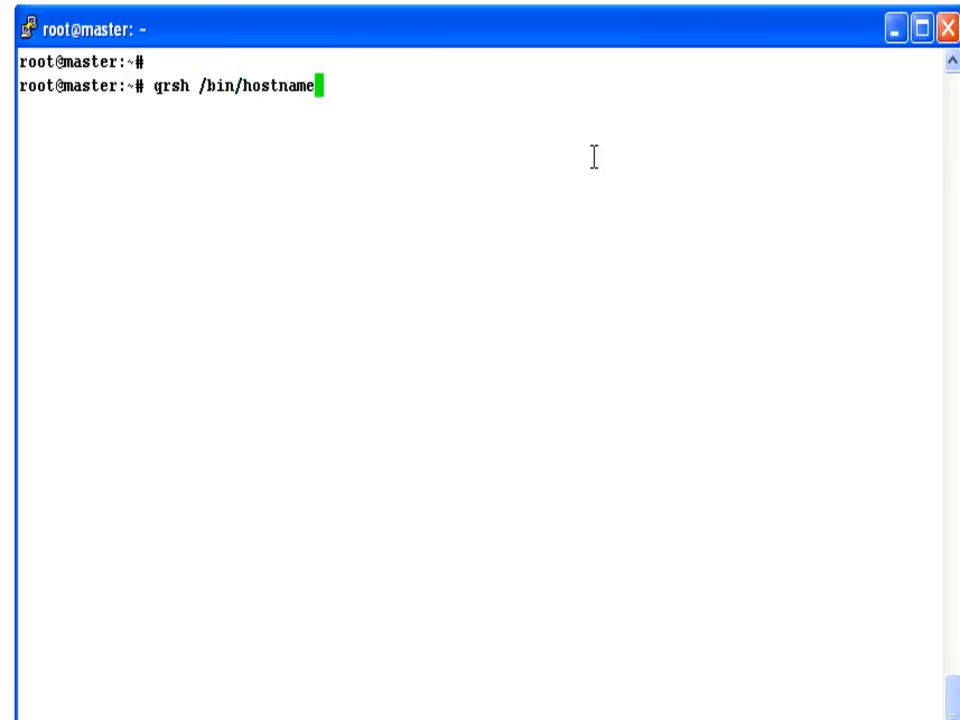
key("Return")
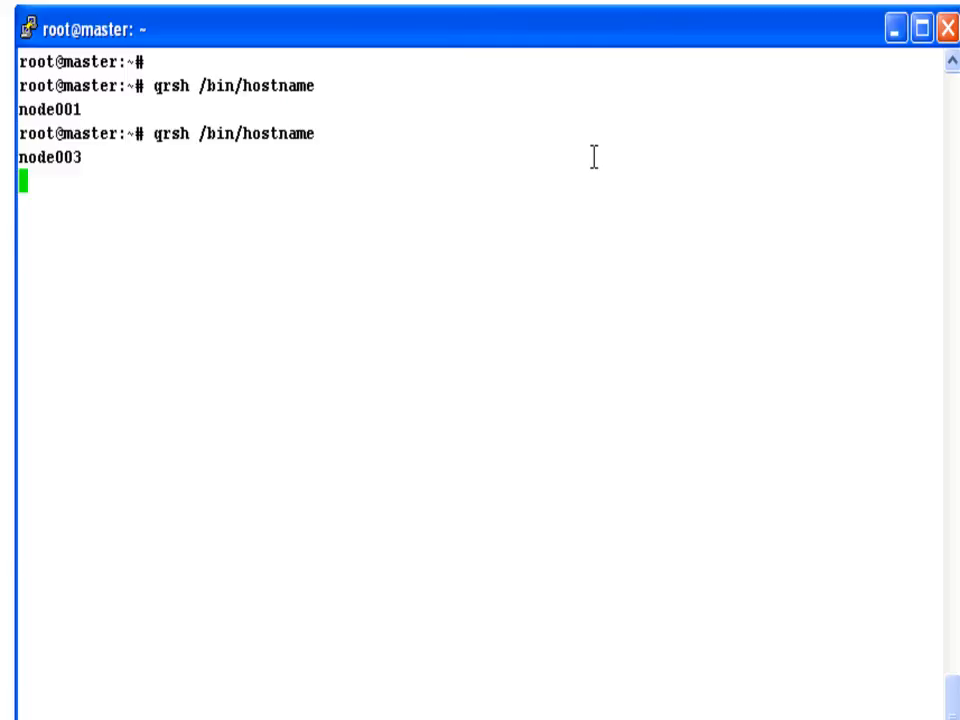
key("Return")
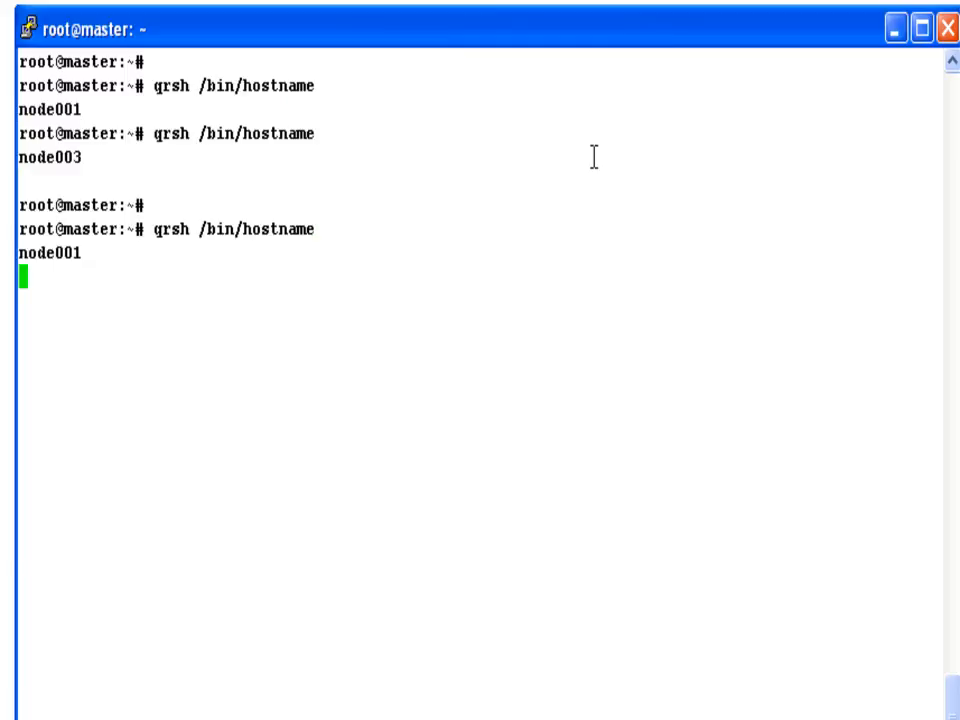
key("Return")
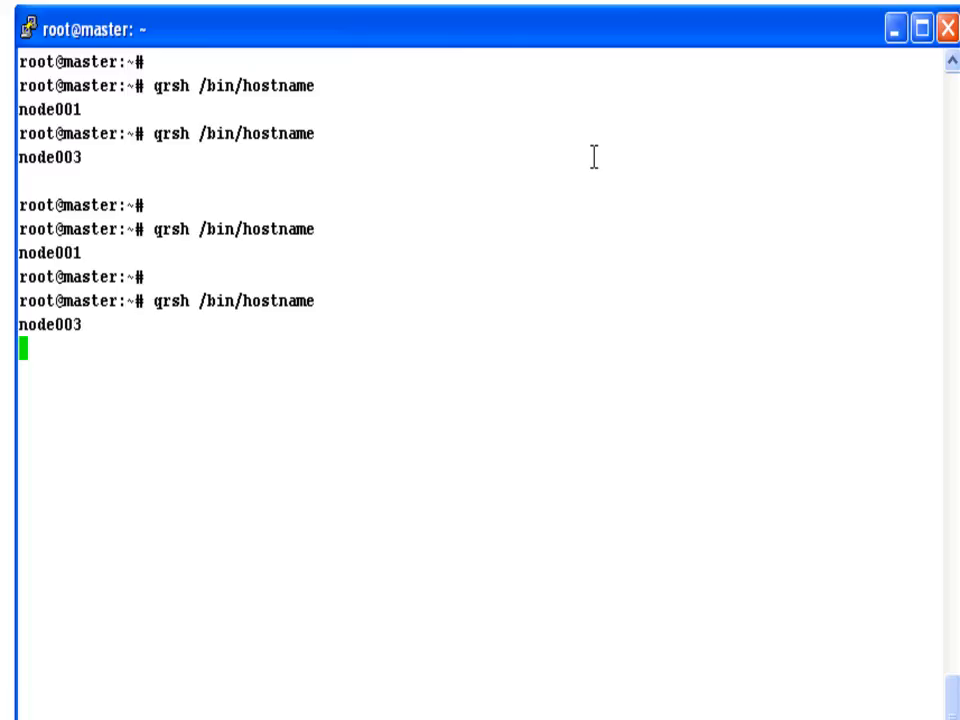
key("Return")
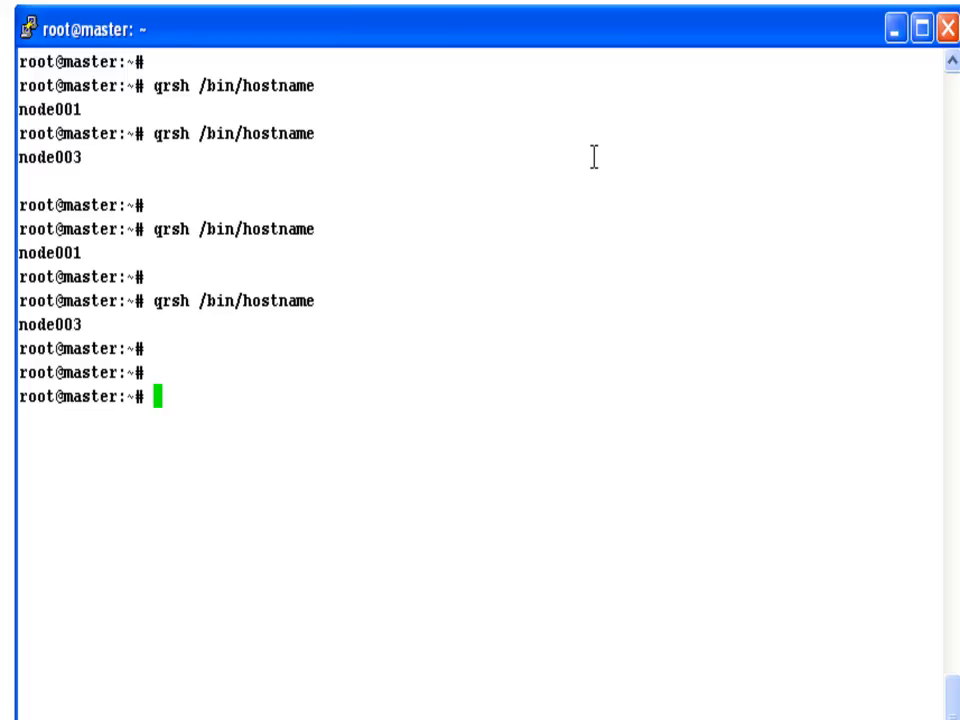
Step: Switch to the sgeadmin account and check the queue with qstat -f
type("su -")
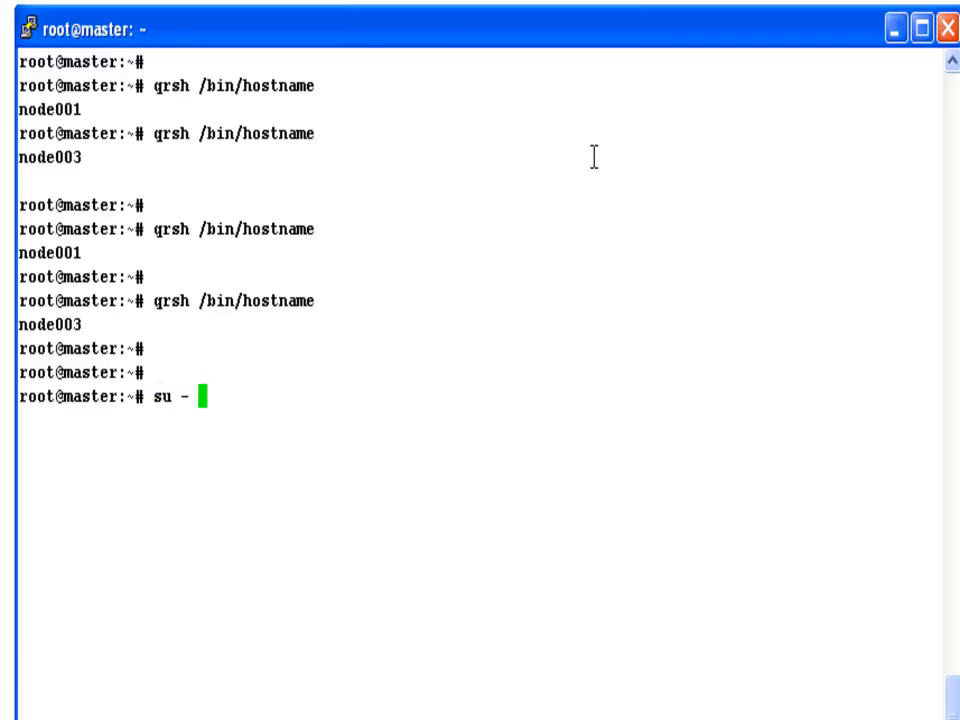
type("sgeadmin")
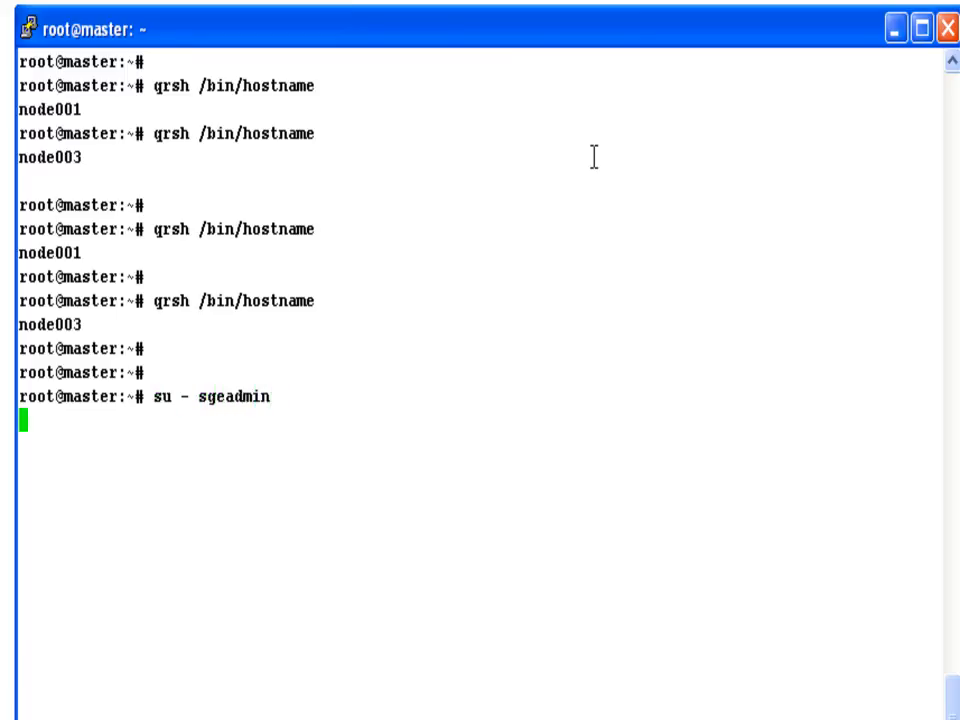
key("Return")
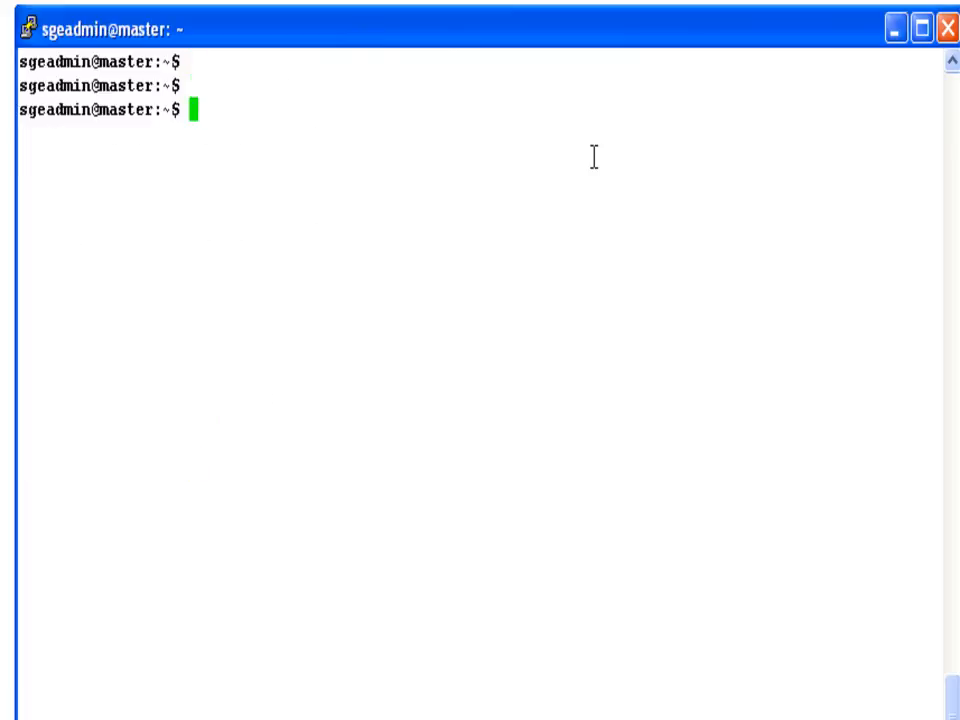
type("qstat -f")
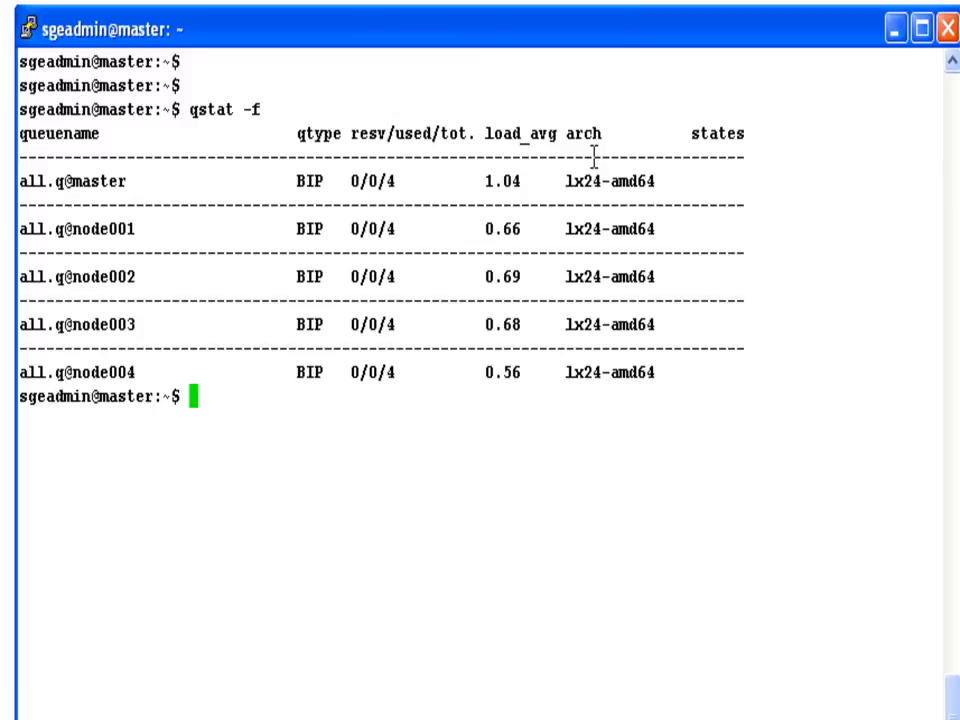
key("Return")
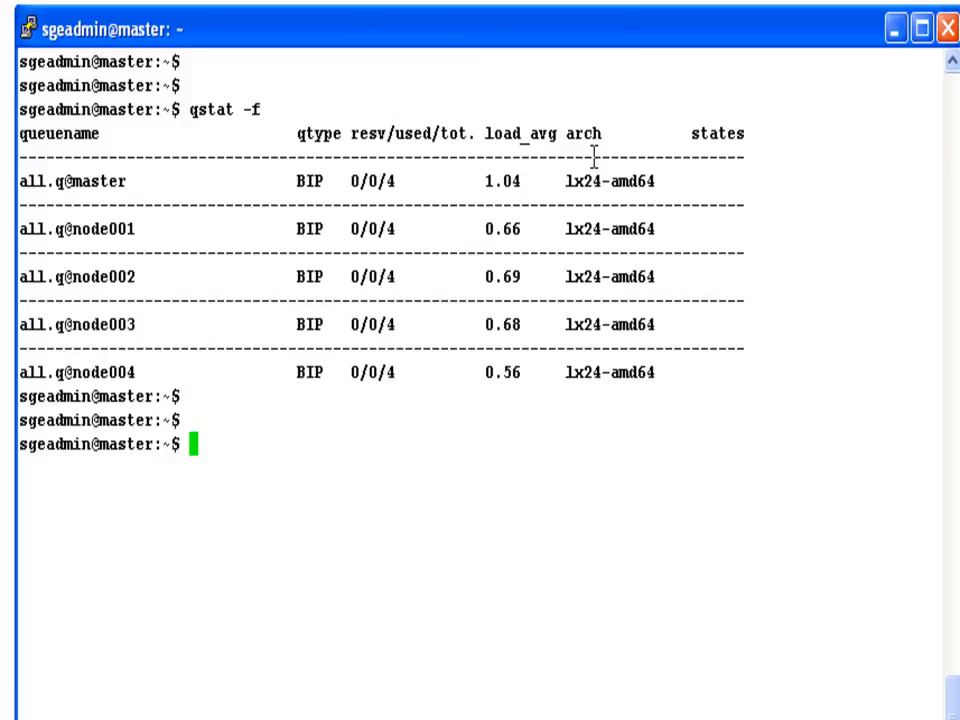
Step: Submit simple.sh jobs 23–32 with qsub -cwd and check running and pending jobs with qstat
type("qsub -cwd /opt/sge6/examples/jobs/si")
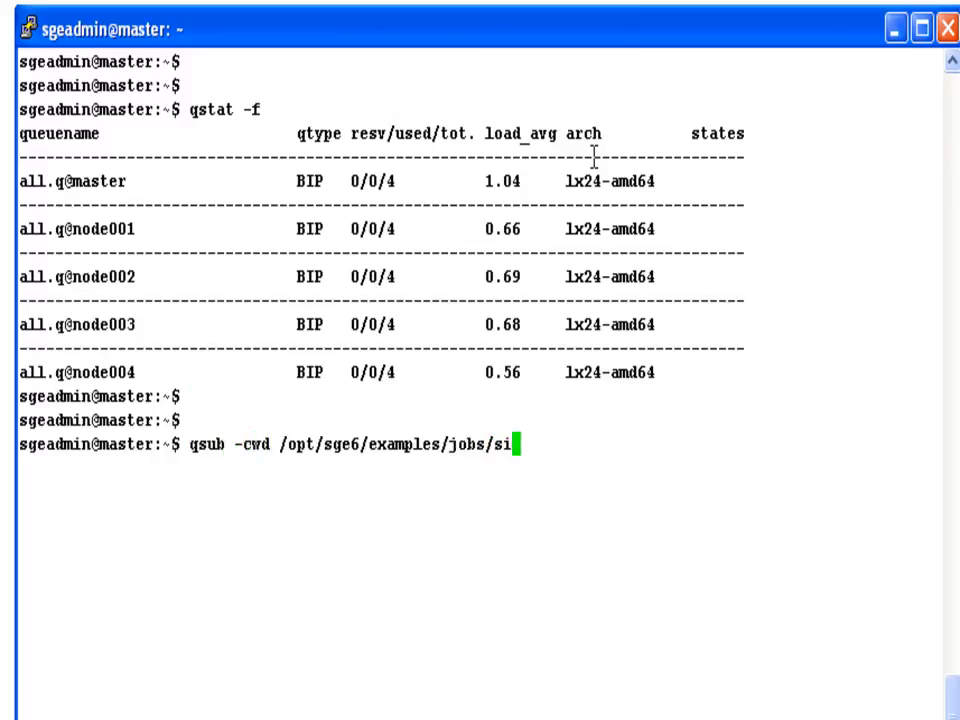
key("Return")
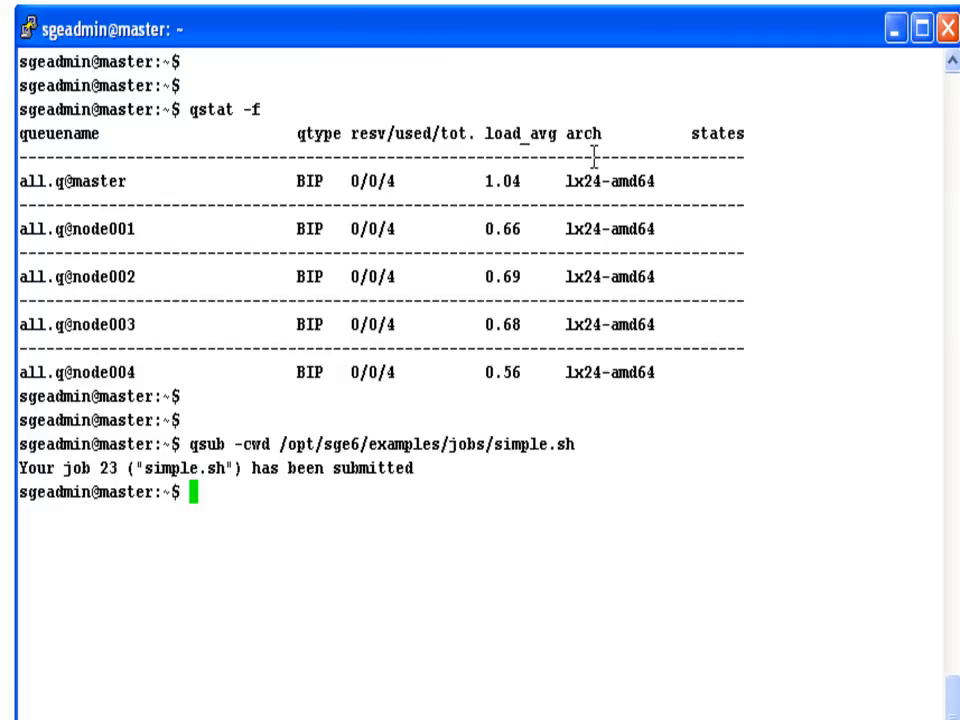
key("Return")
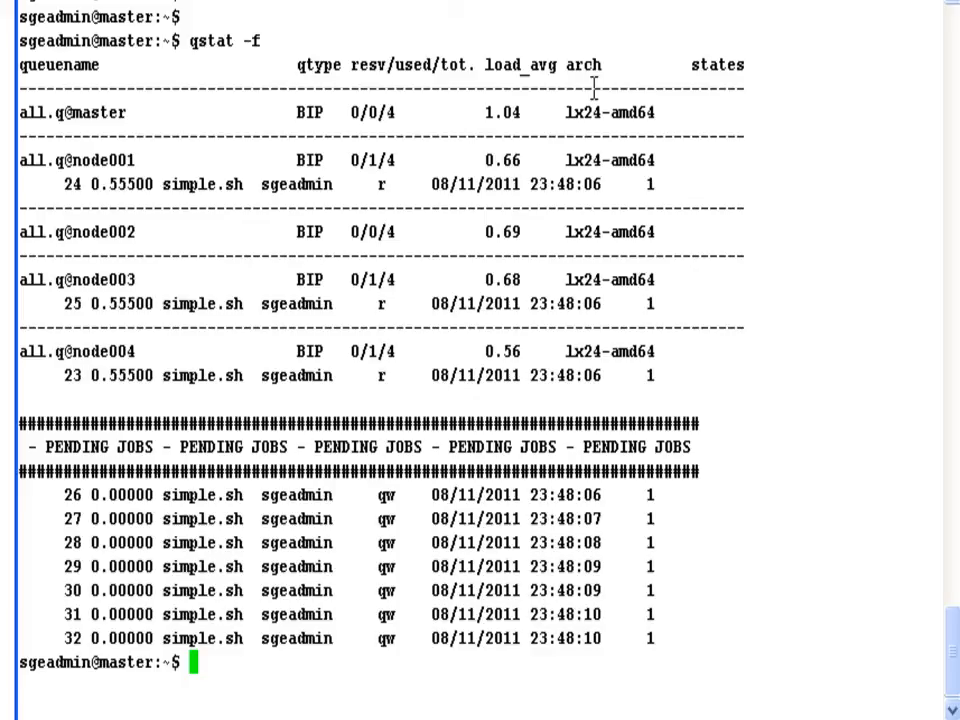
type("qstat")
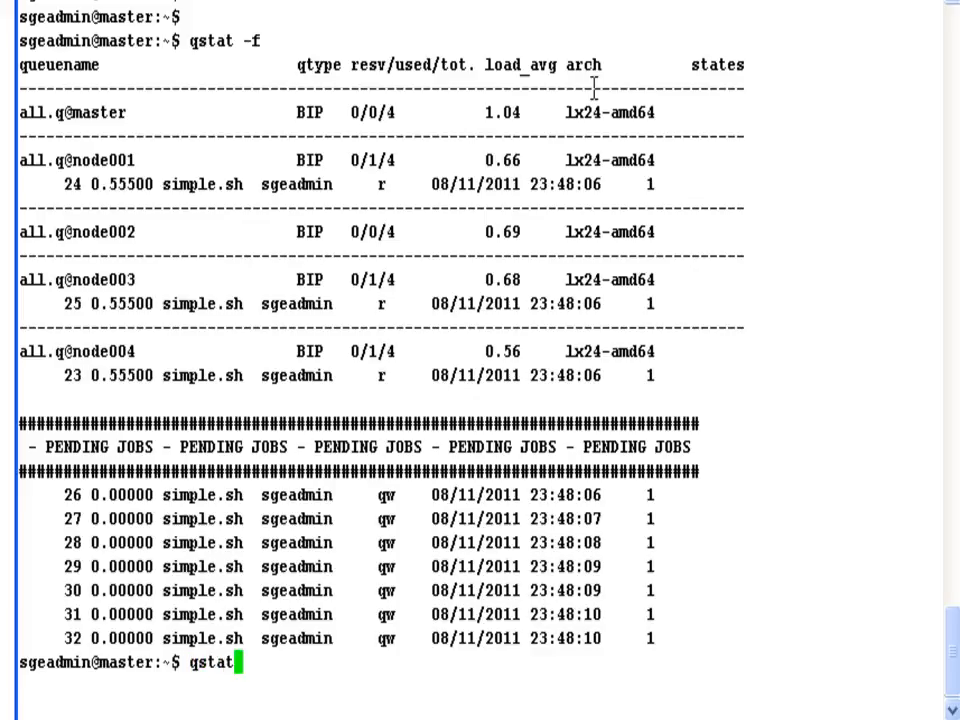
key("Return")
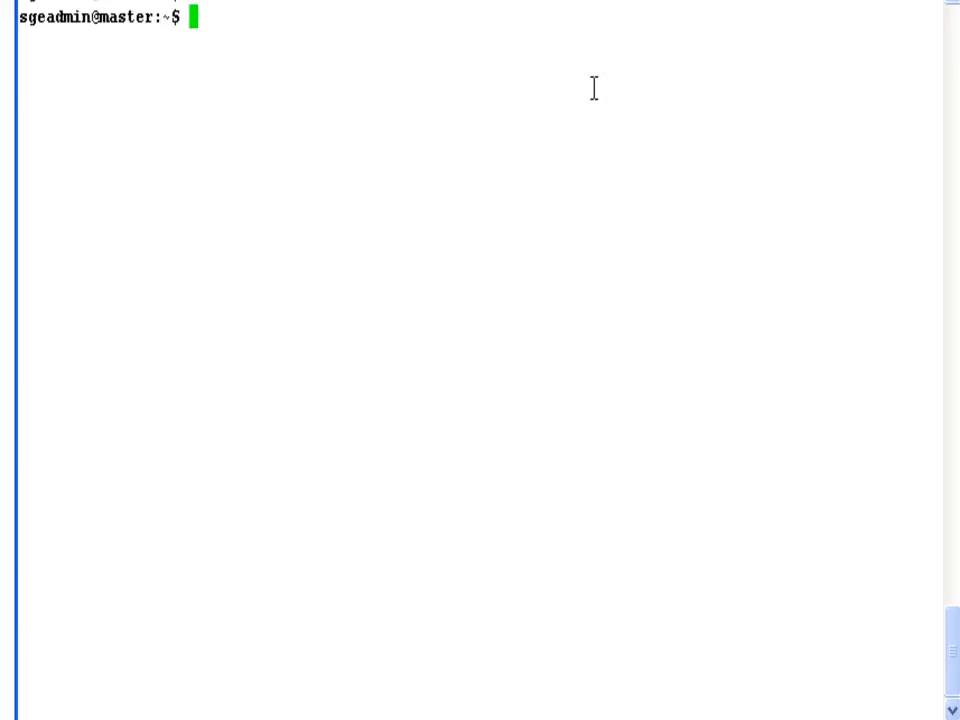
Step: Rerun qstat -f showing jobs 26–32 running, then ls -l the simple.sh .e and .o output files
key("Return")
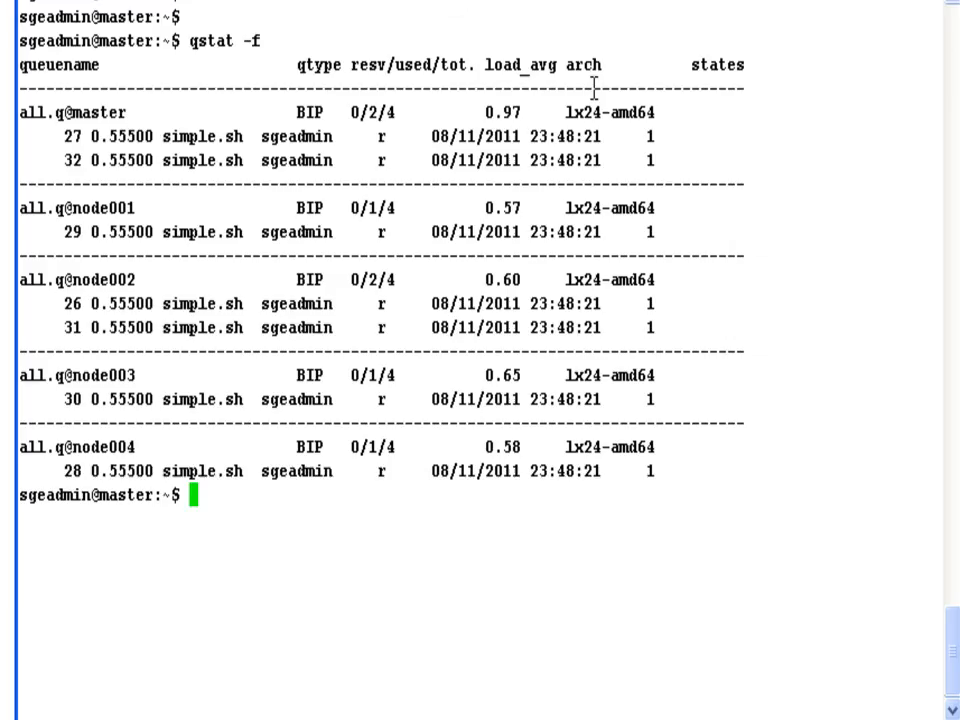
key("Return")
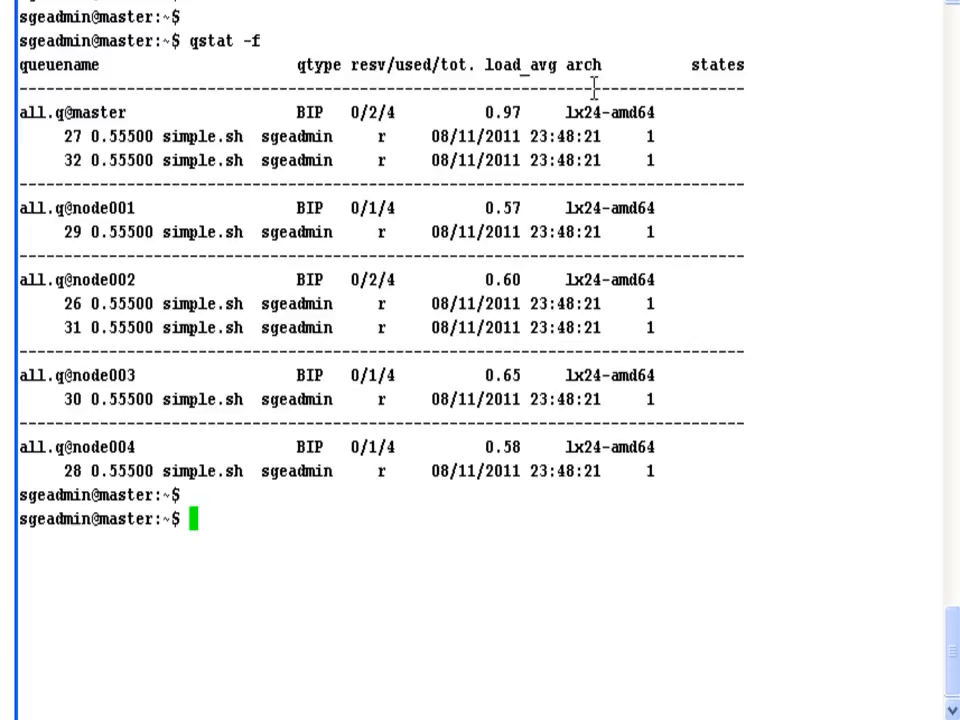
type("l")
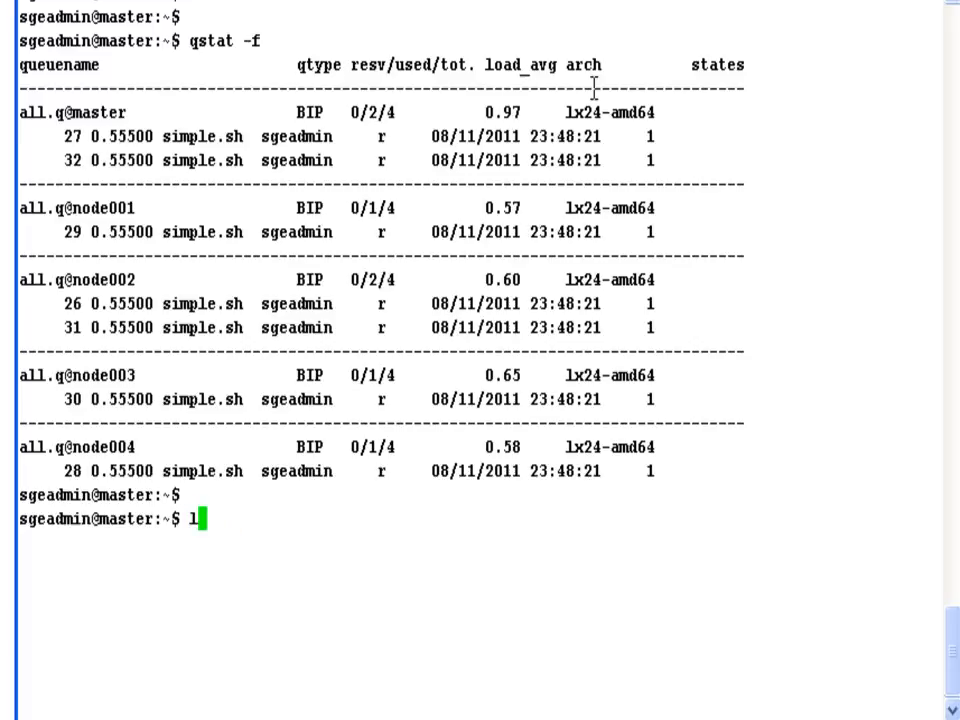
key("Return")
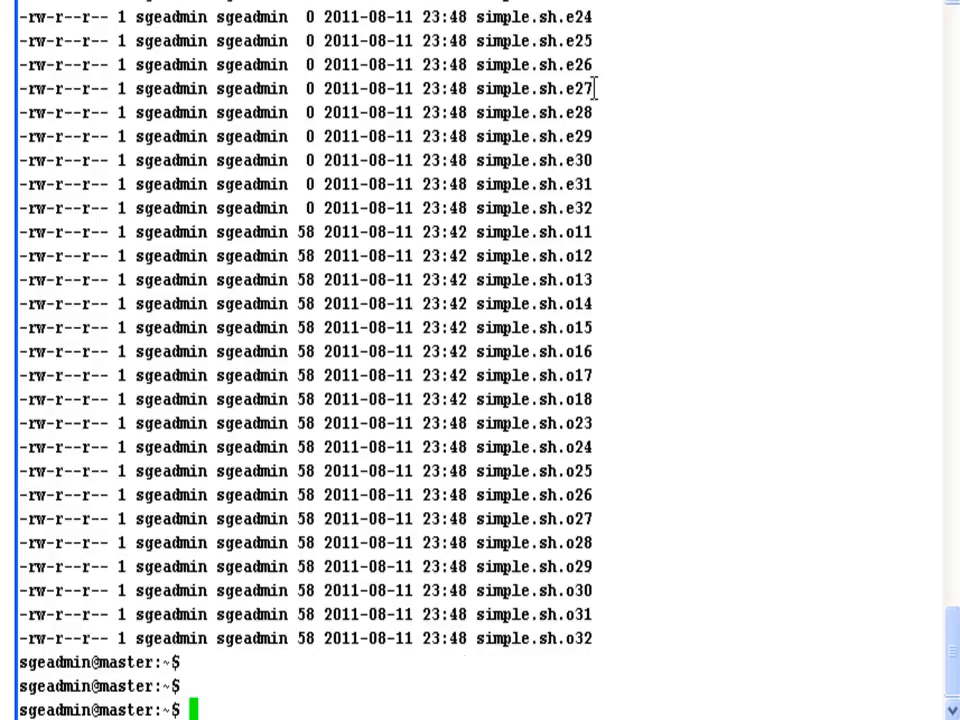
mouse_move(566, 232)
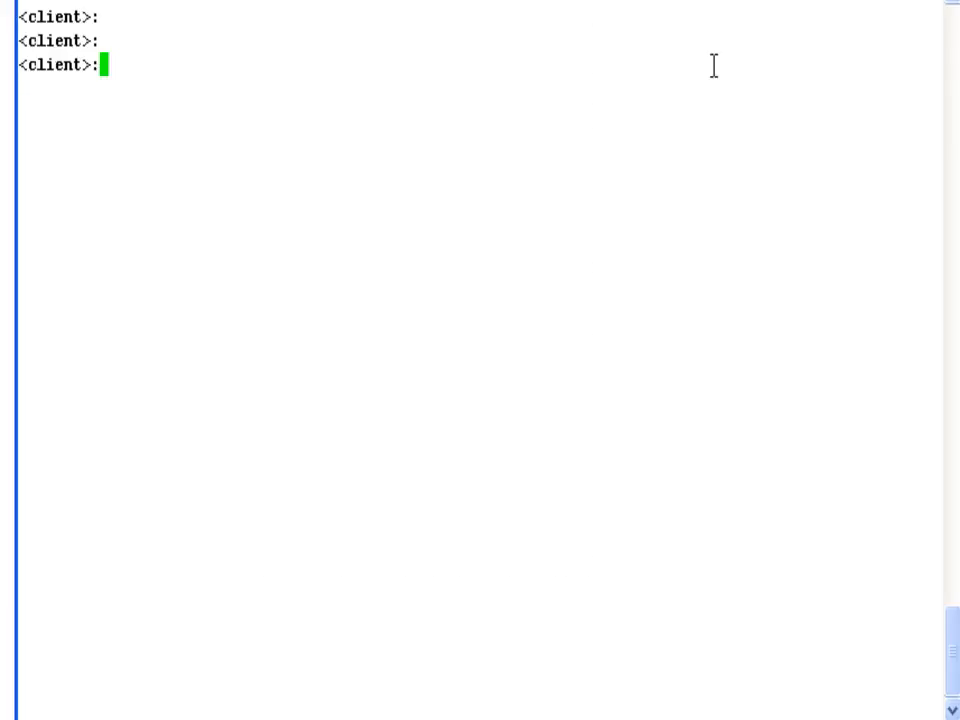
Step: Run starcluster stop spotcluster and answer y to terminate master, node001 and node002
type("starcluster")
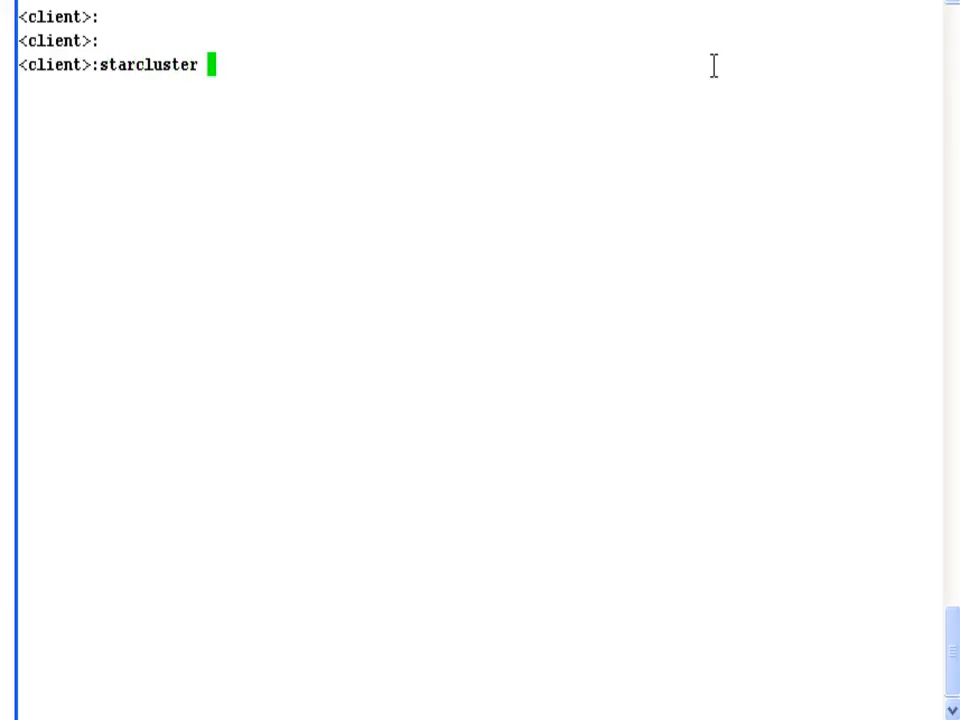
type("stop spot")
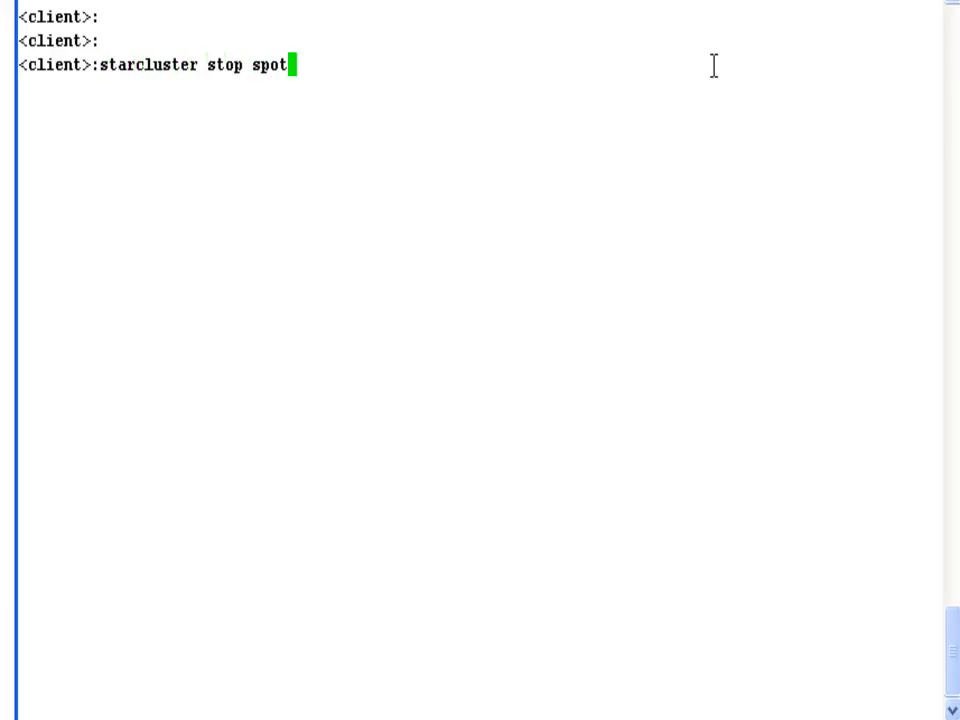
key("Return")
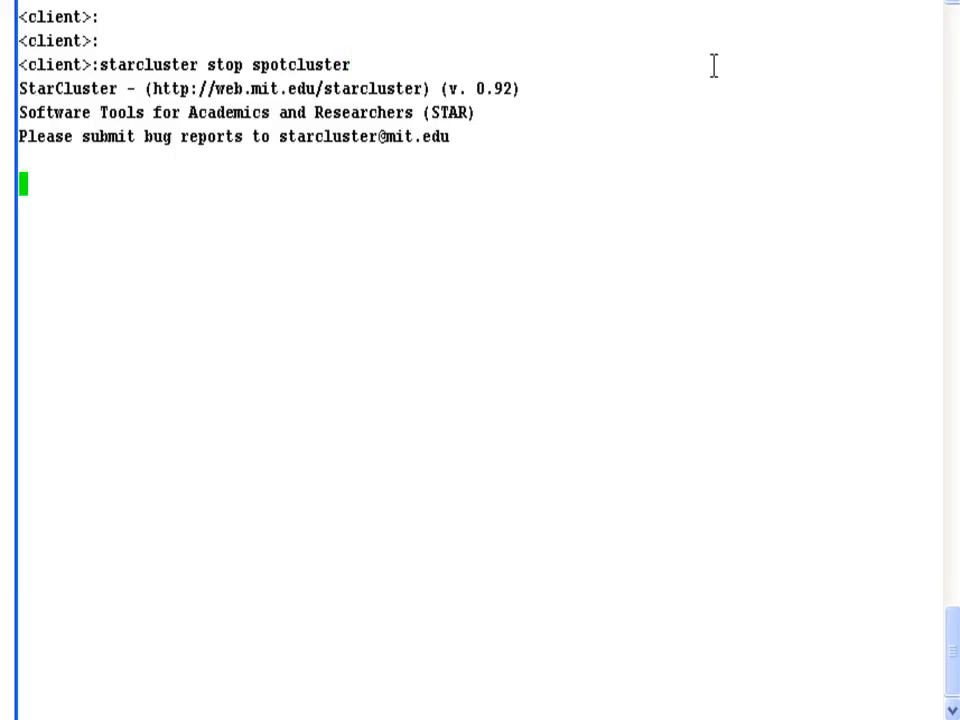
key("Return")
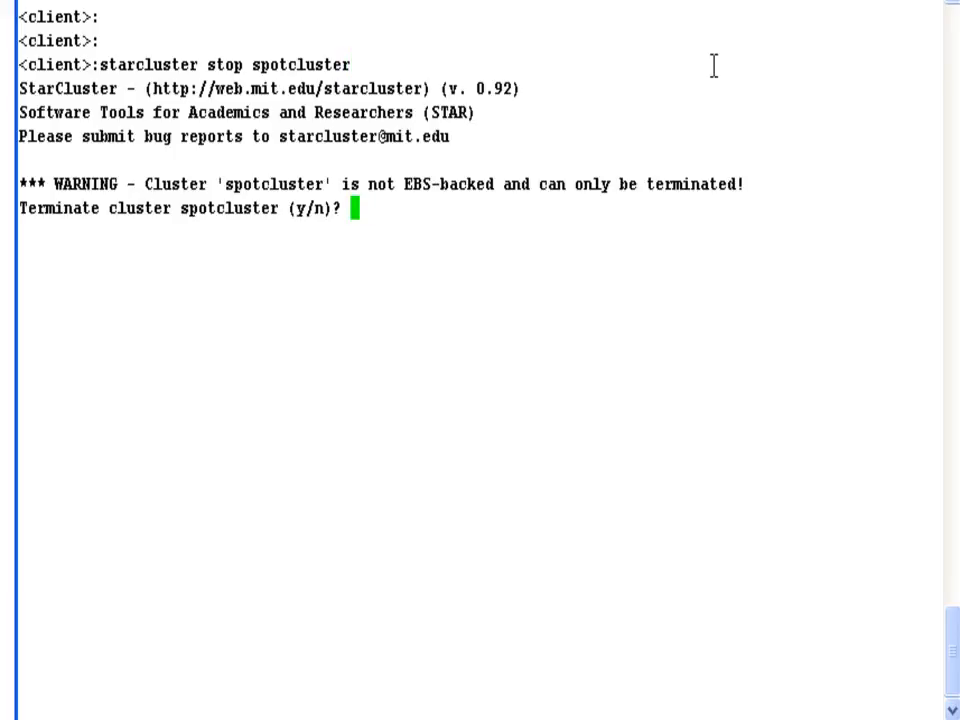
type("y")
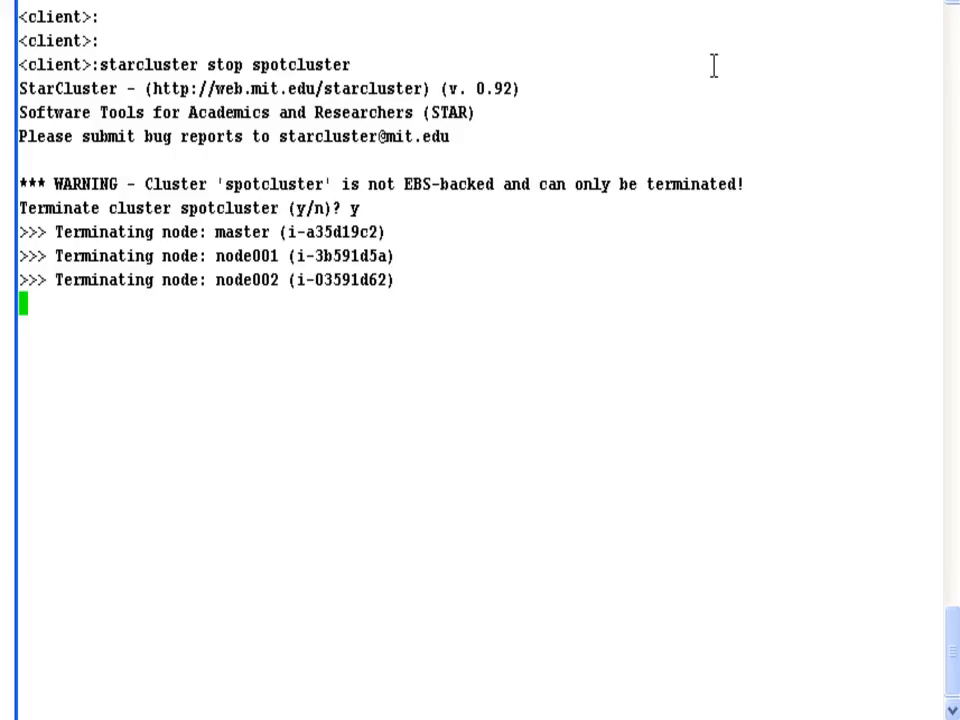